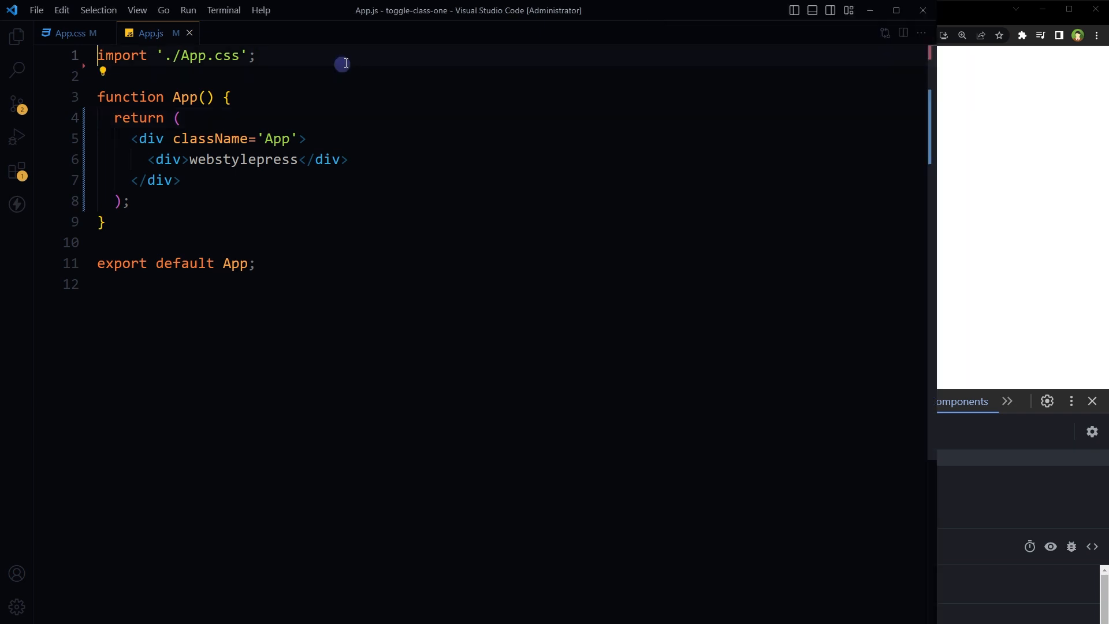
Import useState, add a Click button with isActive state, and attach onClick={toggleClass}.
type("import { useState } from 'react';")
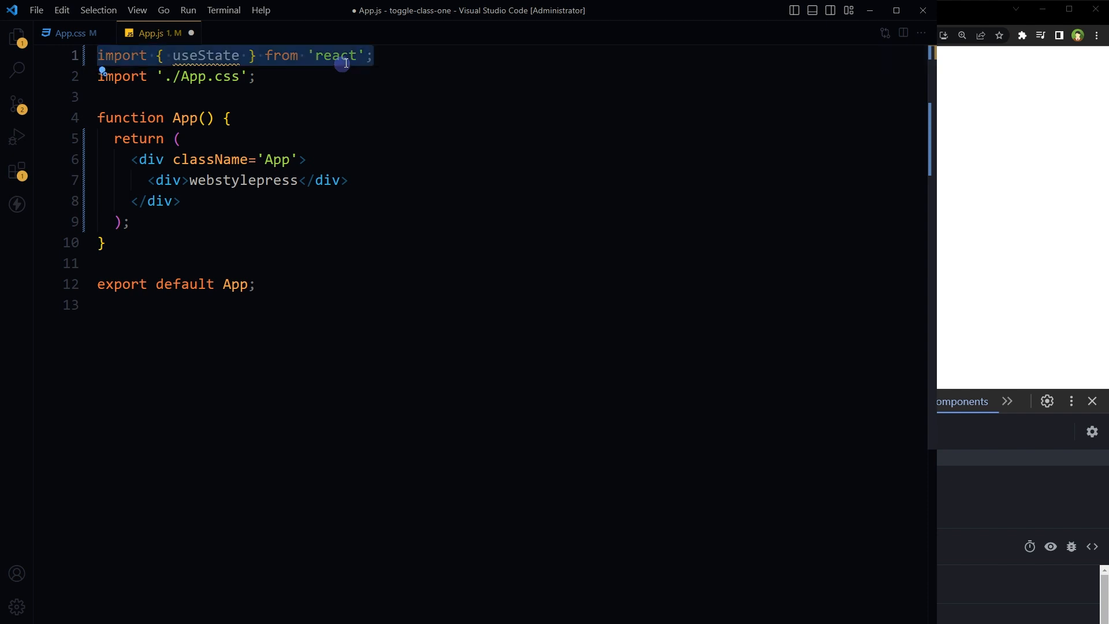
type("<button>Click</button>")
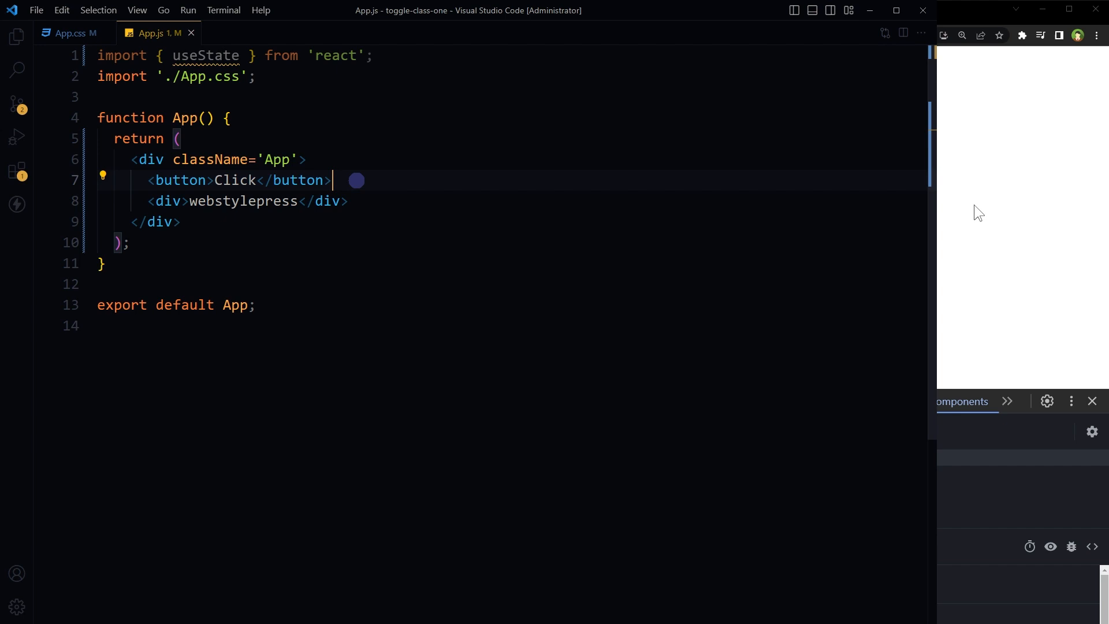
type("const [isActive, setIsActive] = useState(false);")
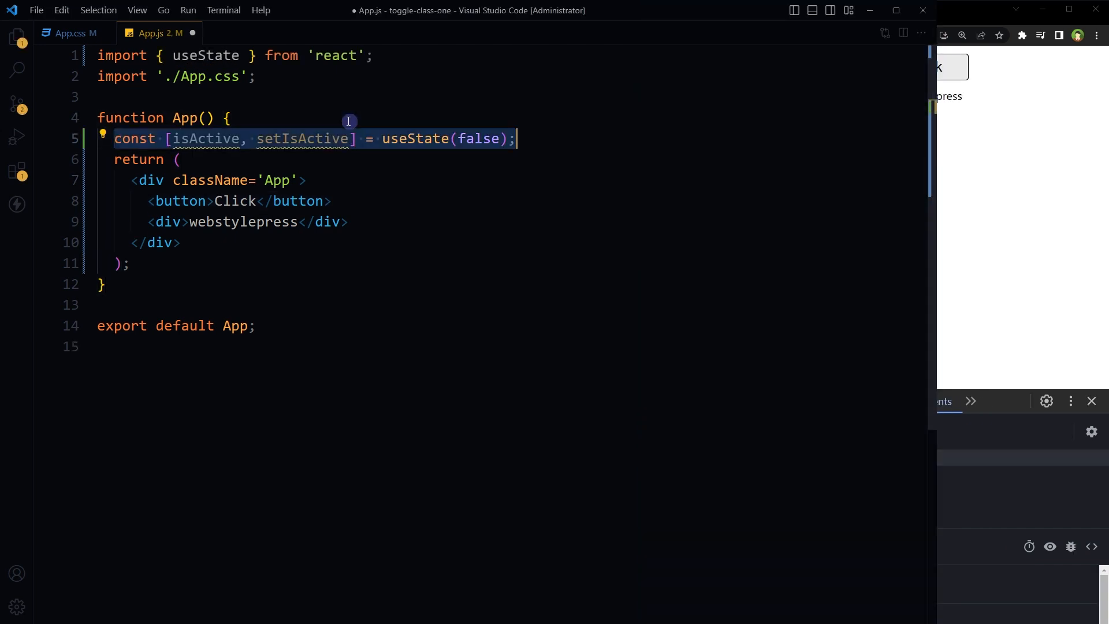
double_click(478, 138)
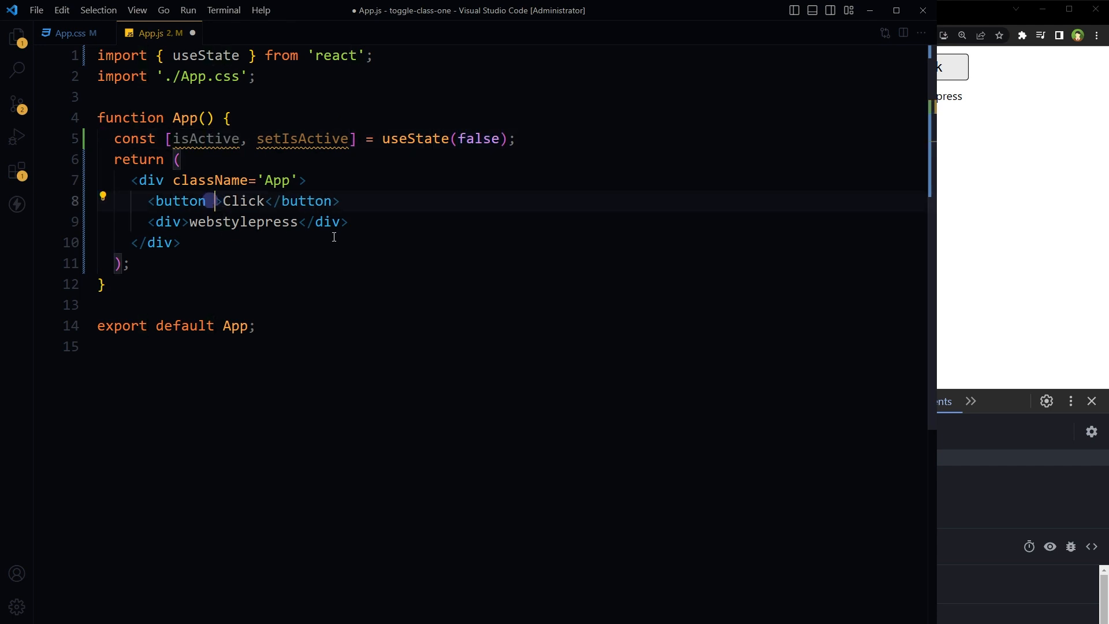
type("onClick={toggleClass}")
type("setIsActive(!isActive);")
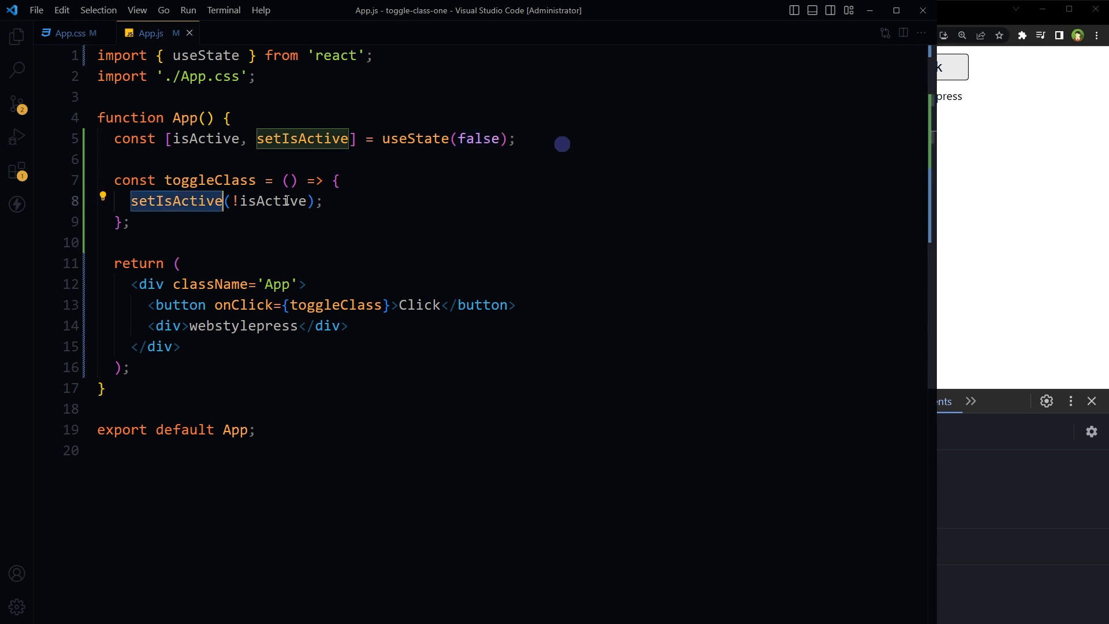
In Chrome, select App in React DevTools Components and press the page's Click button.
left_click(332, 201)
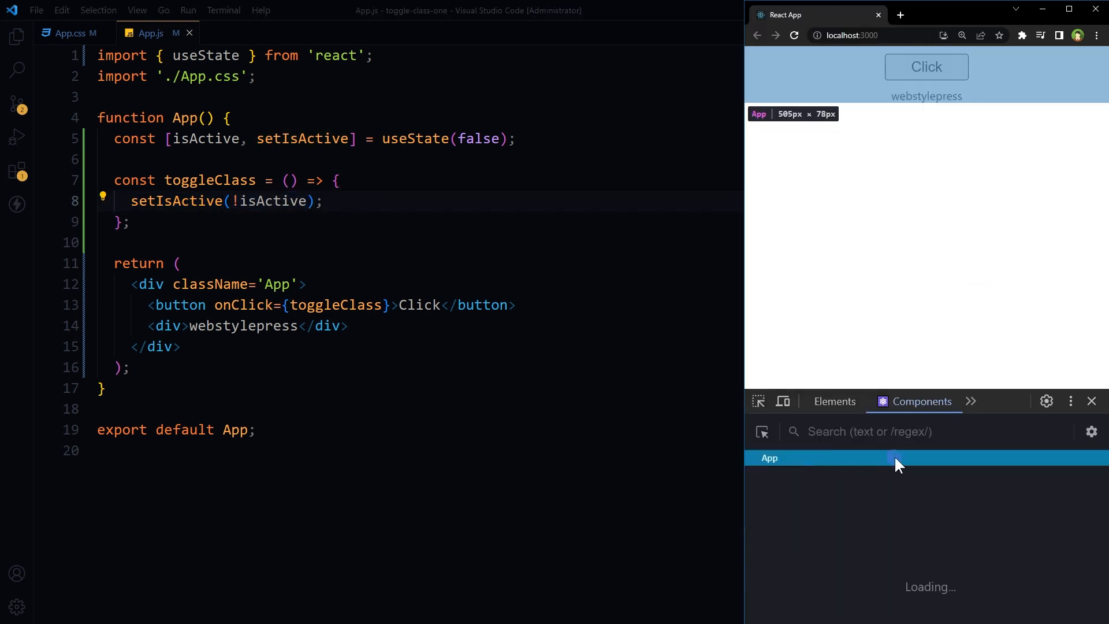
left_click(768, 458)
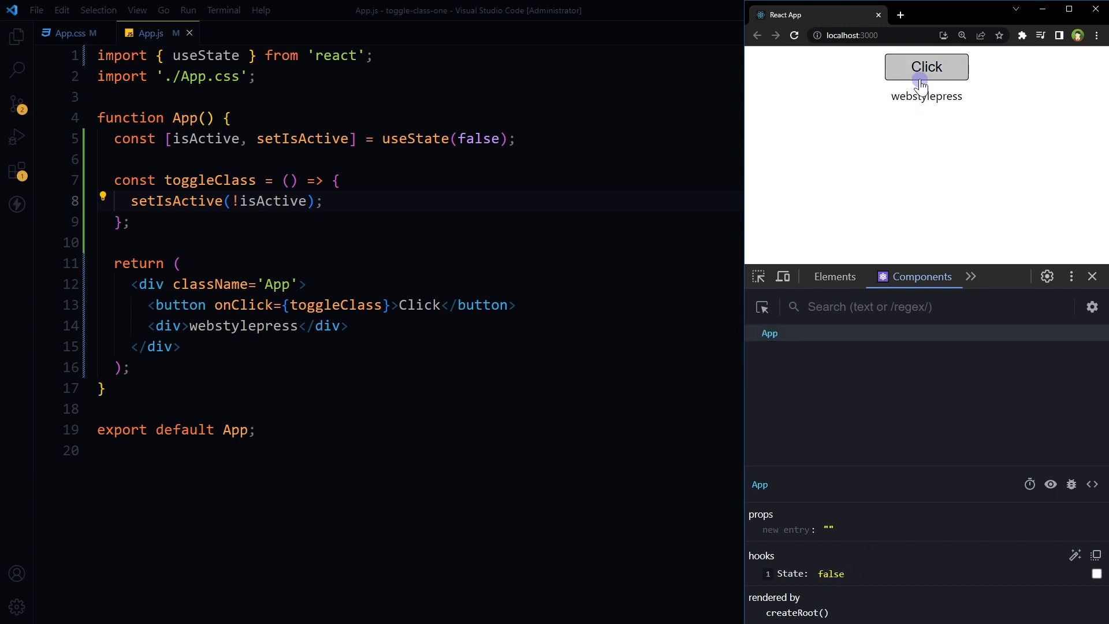
left_click(925, 67)
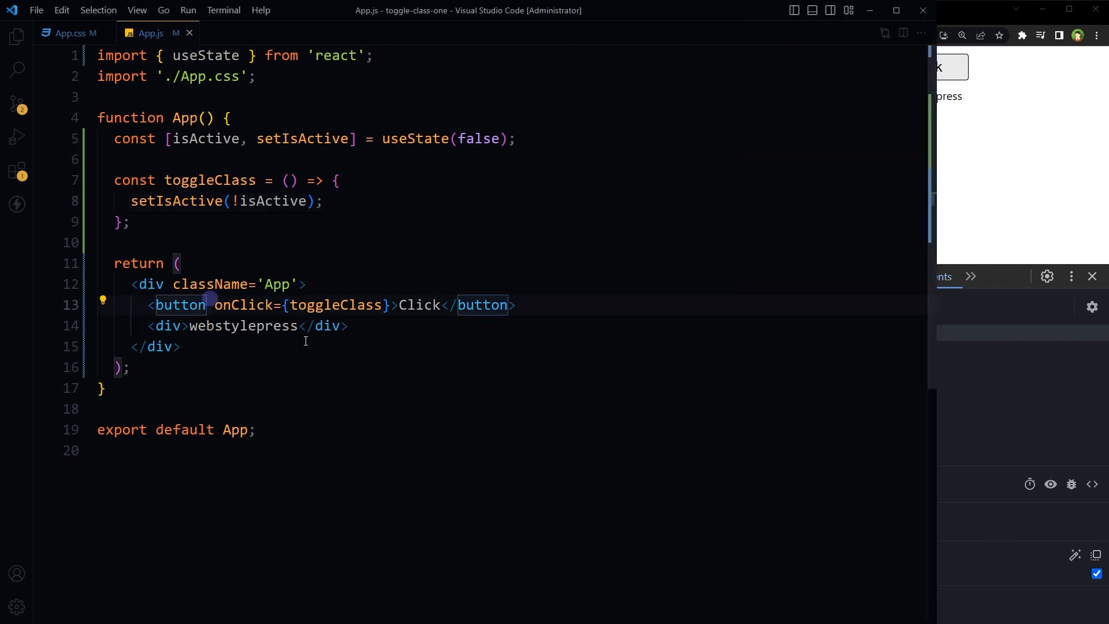
Split the button's attributes onto separate lines and add className={isActive ? 'active' : ''}.
key("Enter")
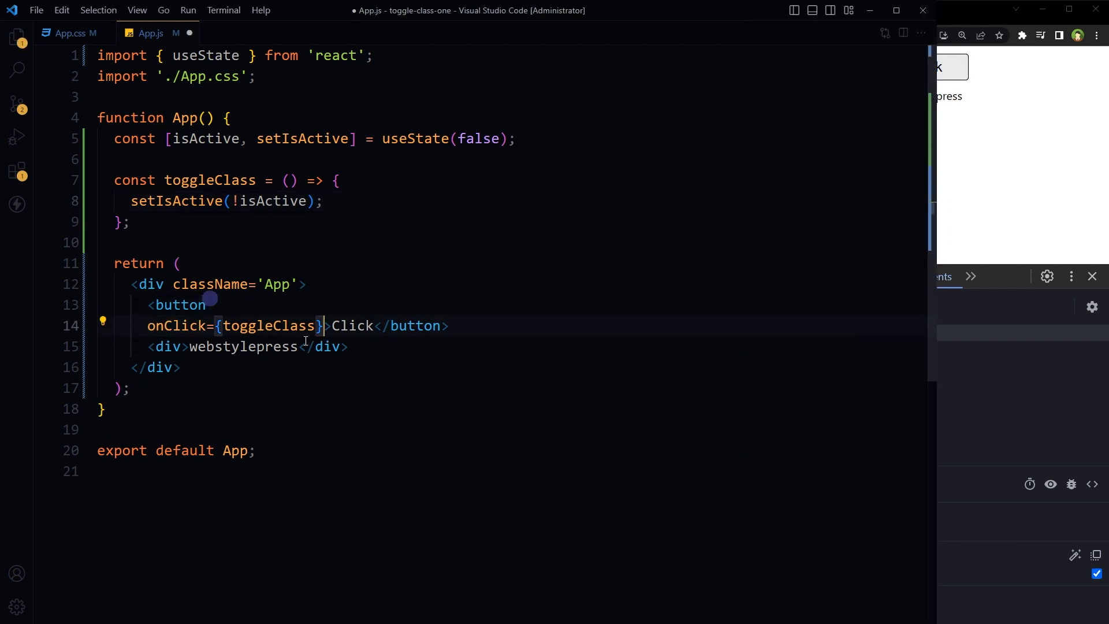
key("Enter")
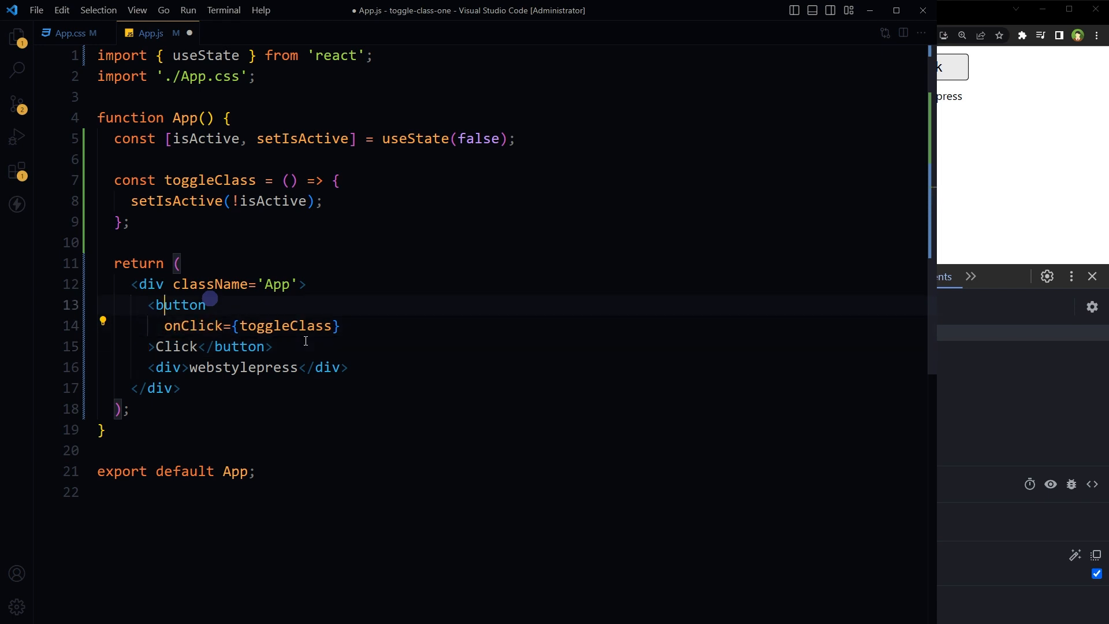
type("className={isActive ? 'active' : ''}")
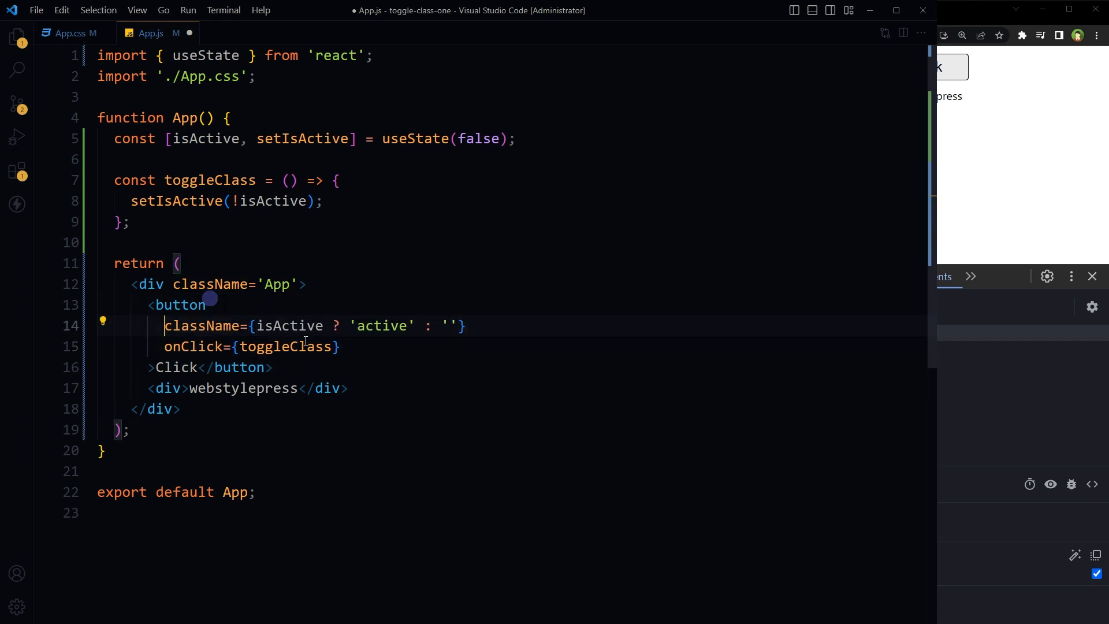
double_click(287, 325)
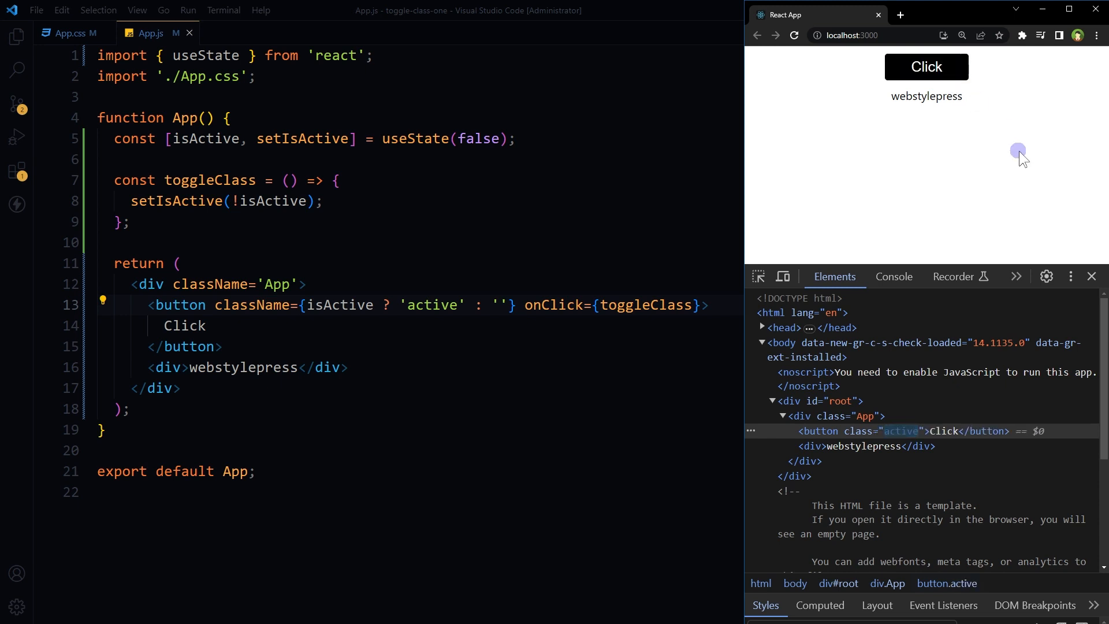
mouse_move(898, 431)
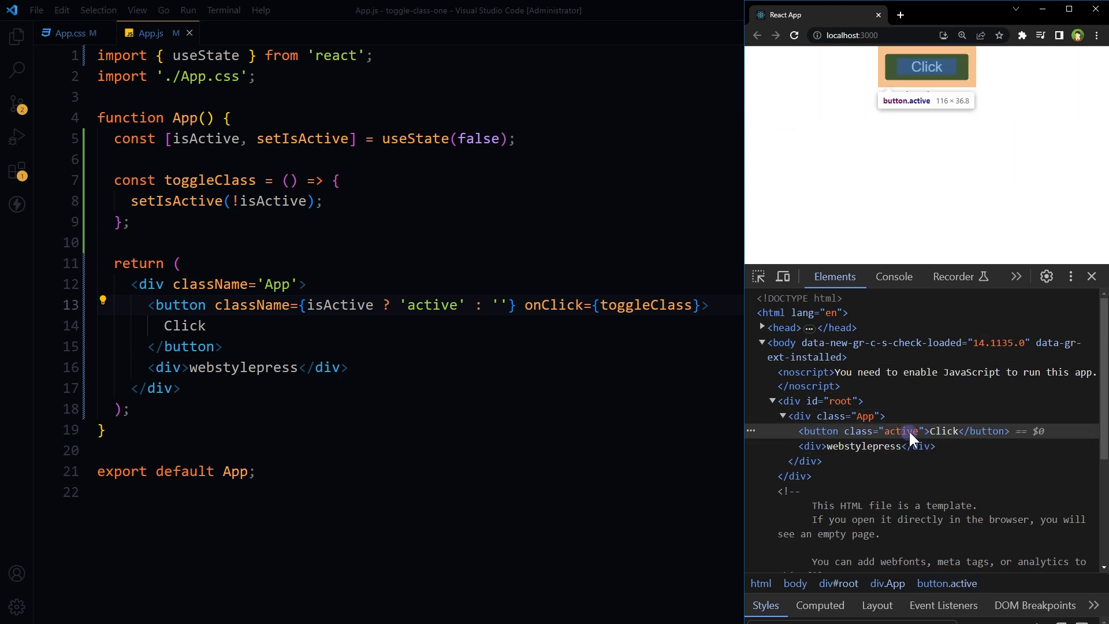
Check App's hook state in DevTools and press the page button again.
left_click(922, 276)
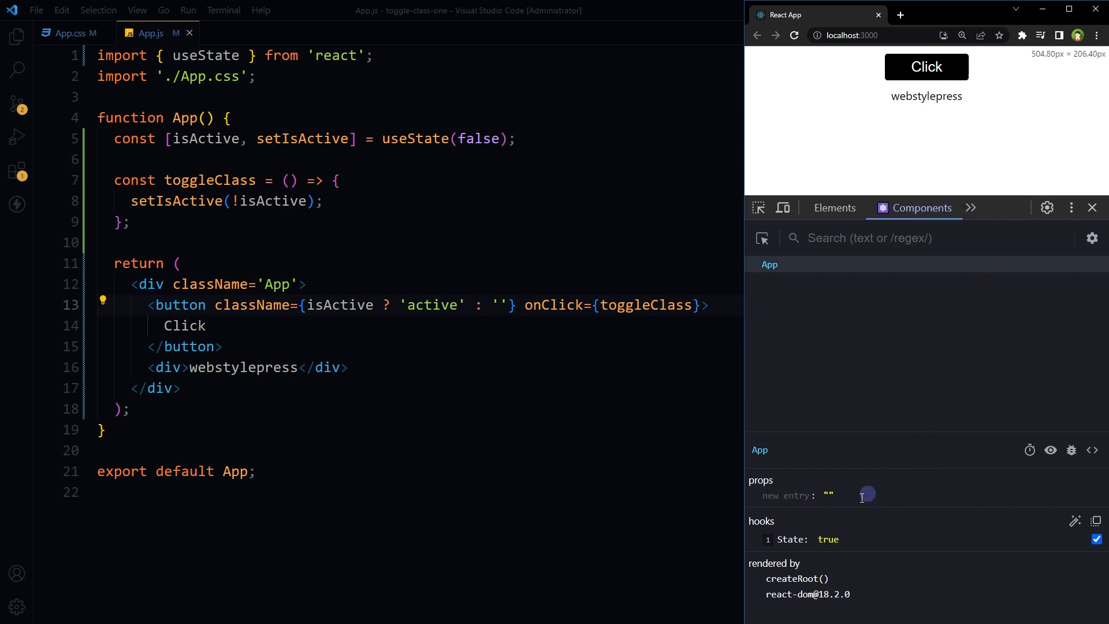
left_click(926, 67)
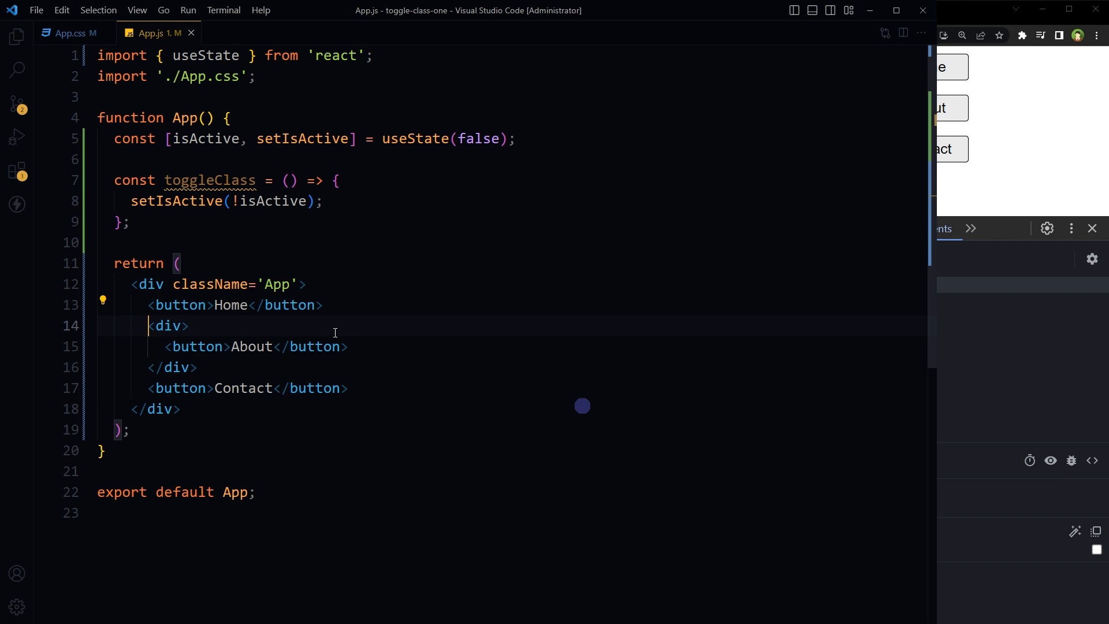
Select the old isActive state and toggleClass code for deletion.
left_click_drag(149, 326, 199, 367)
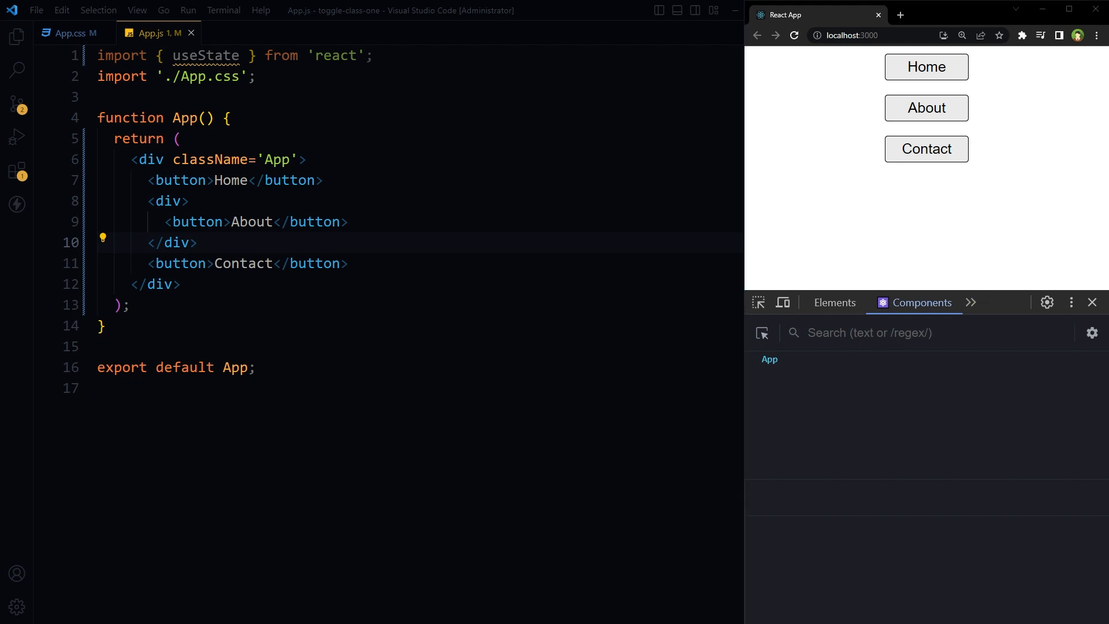
type("const [activeButton, setActiveButton] = useState(null);")
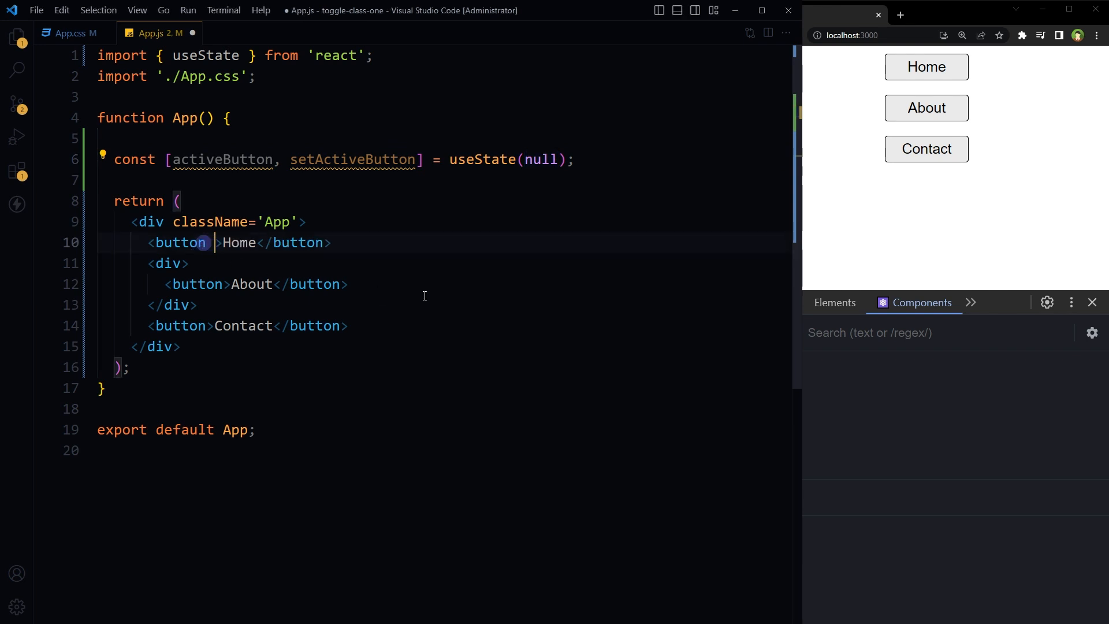
Add onClick={() => handleClick(n)} to Home, About and Contact, adjusting the index numbers.
type("onClick={() => handleClick(0)}")
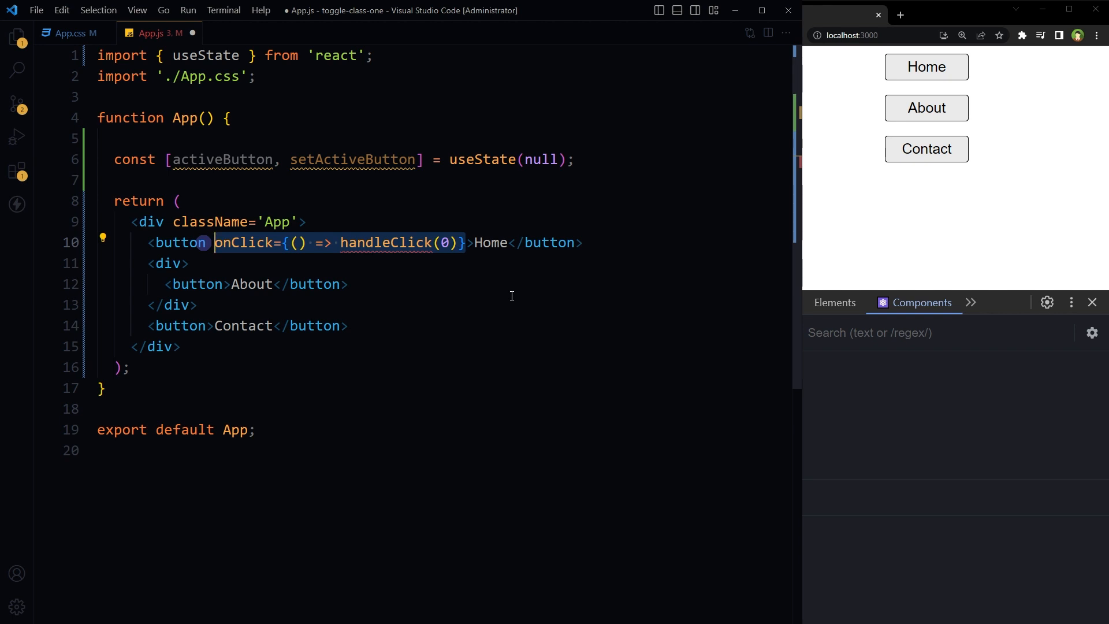
mouse_move(363, 271)
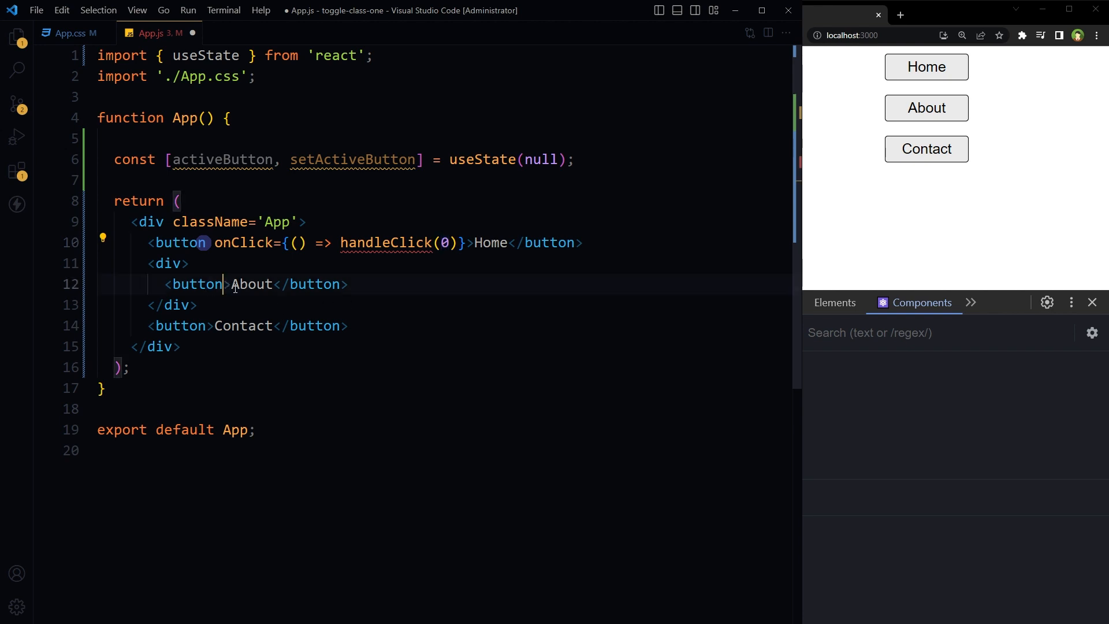
type("onClick={() => handleClick(0)}")
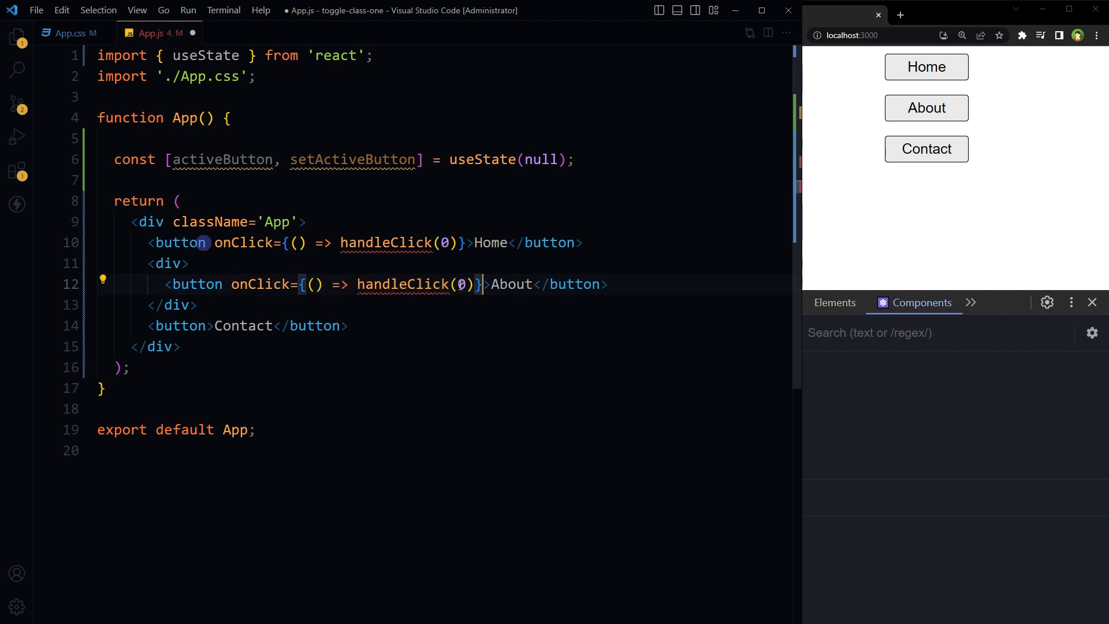
type("1")
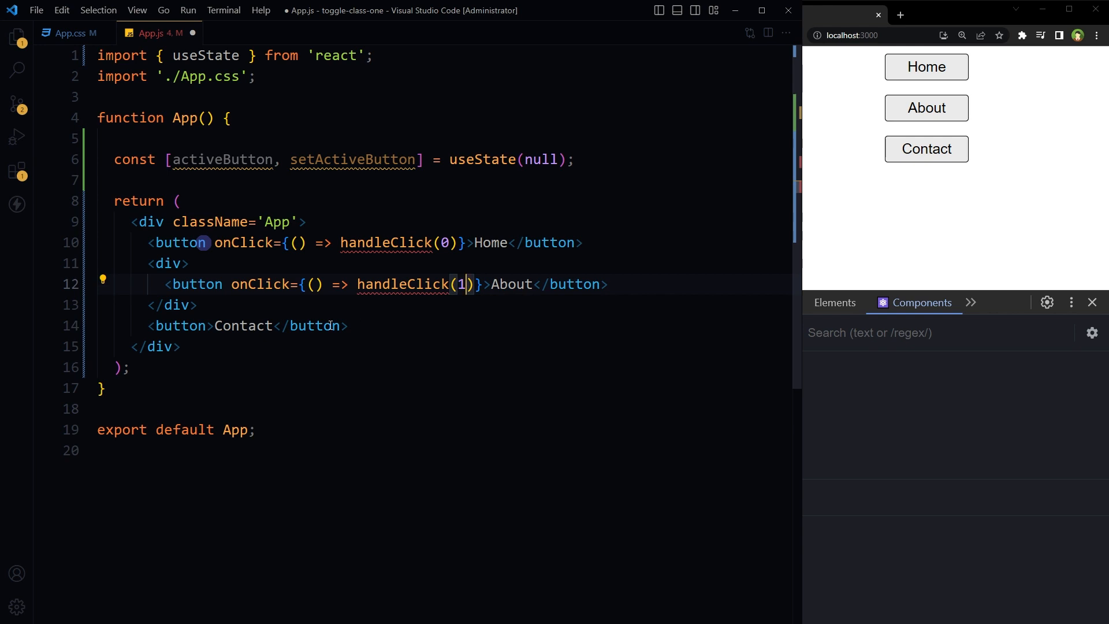
type("onClick={() => handleClick(0)}")
type("setActiveButton(index);")
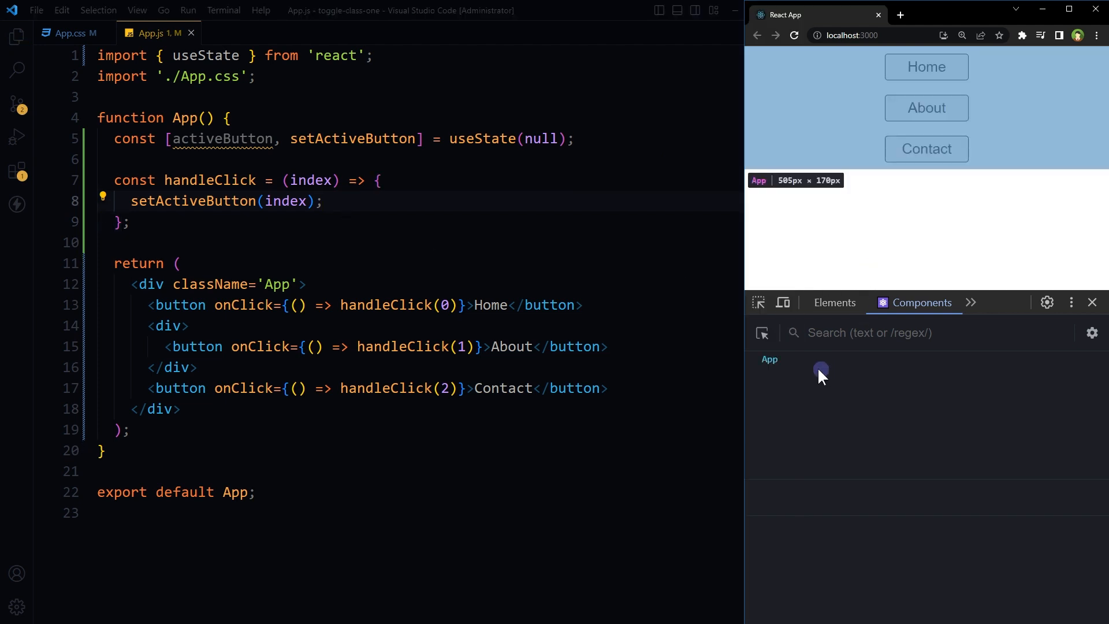
Select App in Chrome's Components tab and click the page's menu buttons to watch the state change.
left_click(769, 360)
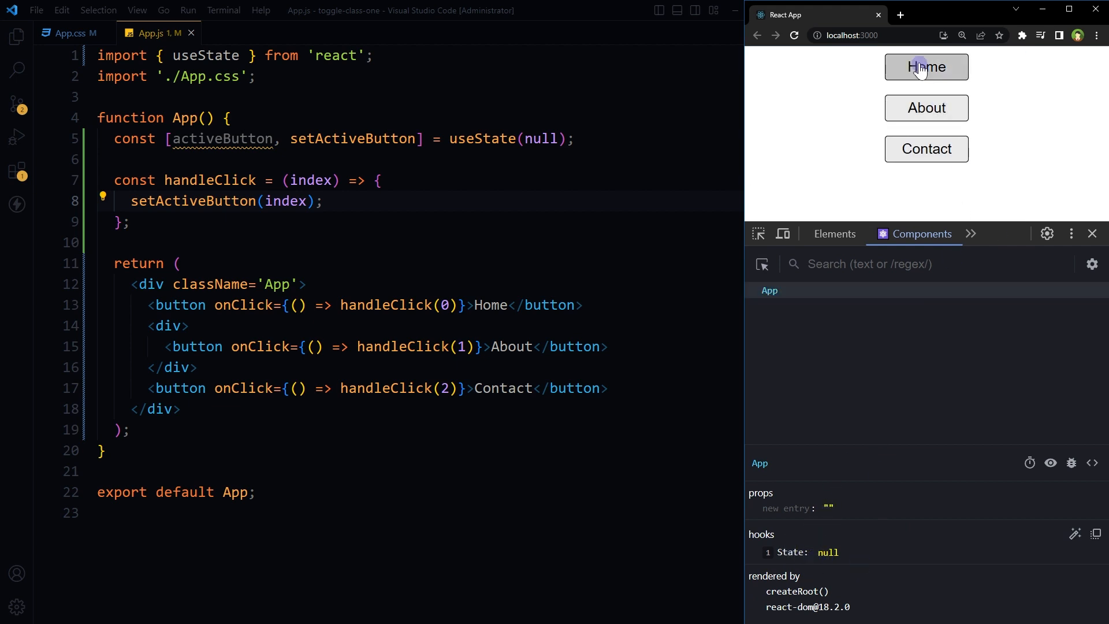
left_click(925, 67)
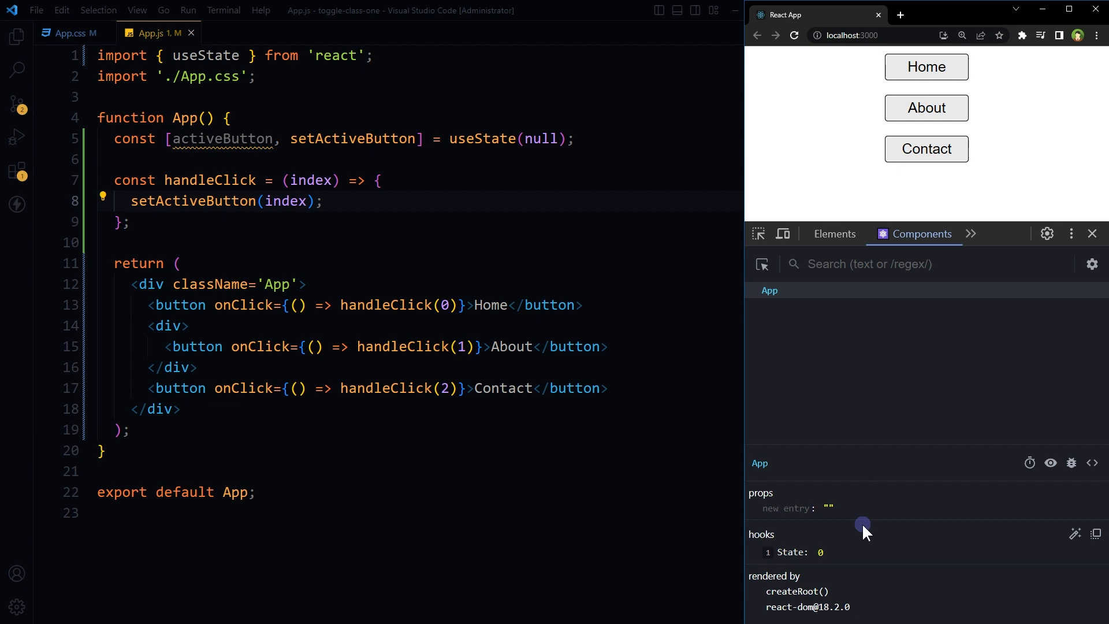
left_click(925, 108)
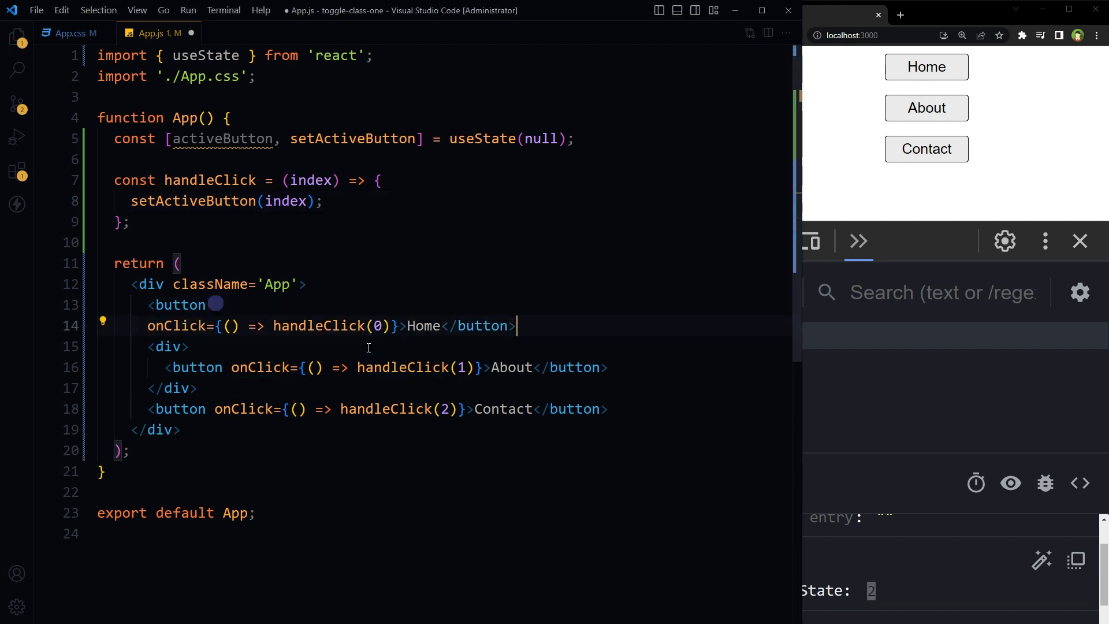
Add className={activeButton === N ? 'active' : ''} to each button, editing N to the button's index.
key("Enter")
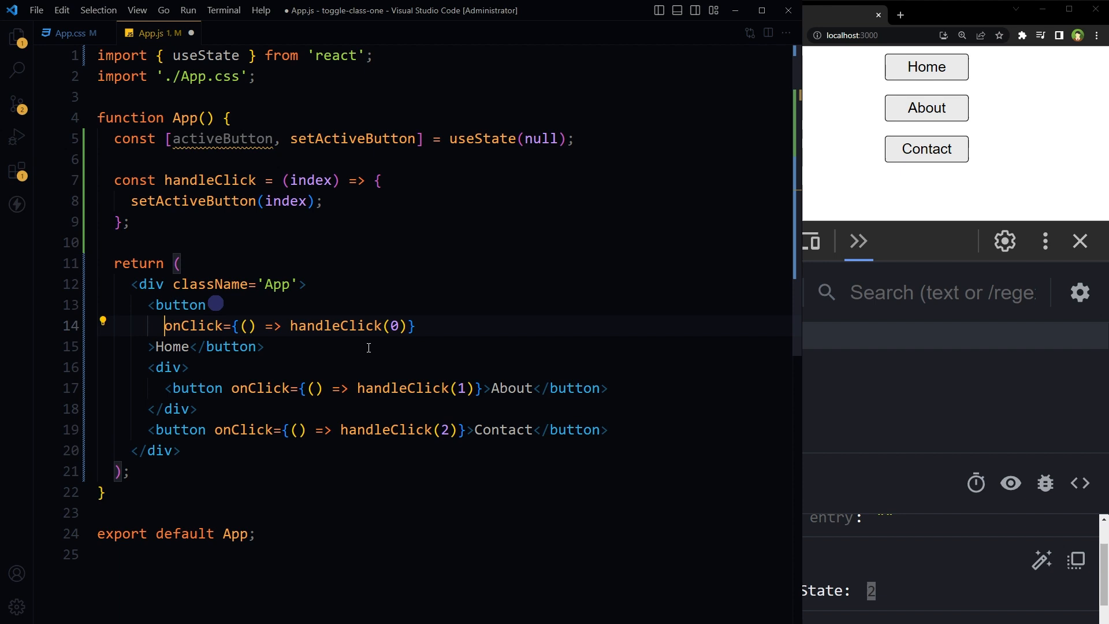
type("className={activeButton === 0 ? 'active' : ''}")
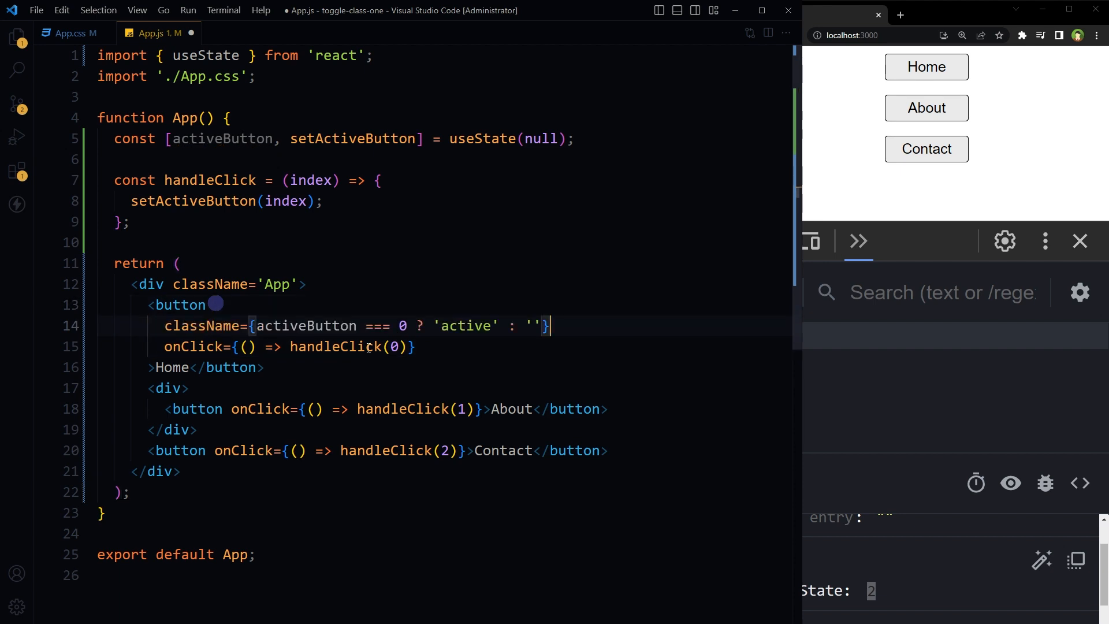
double_click(307, 325)
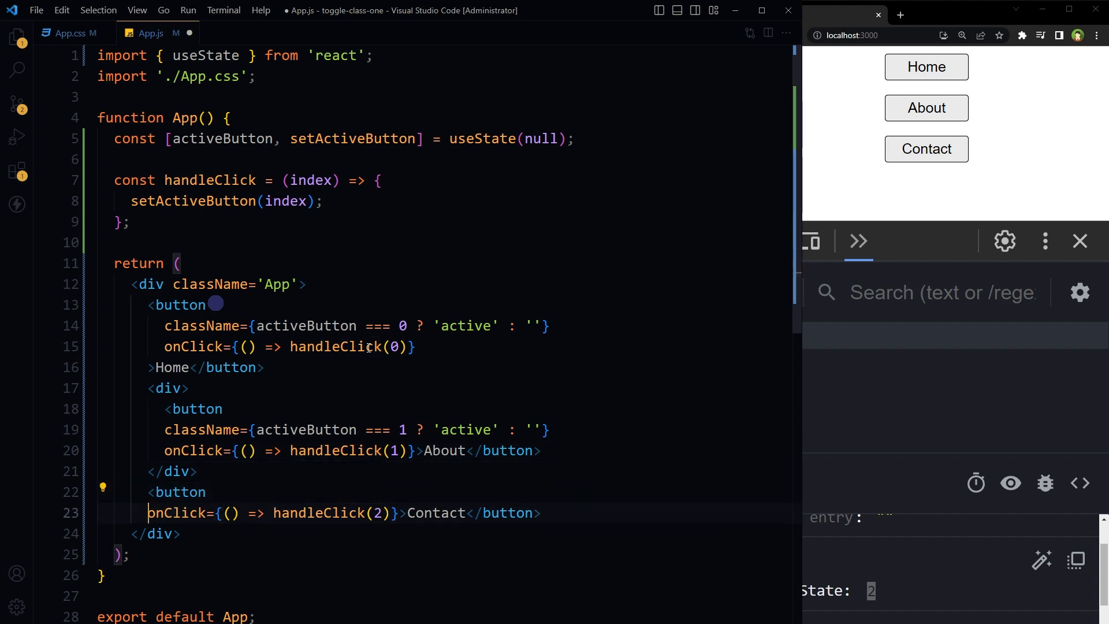
type("className={activeButton === 0 ? 'active' : ''}")
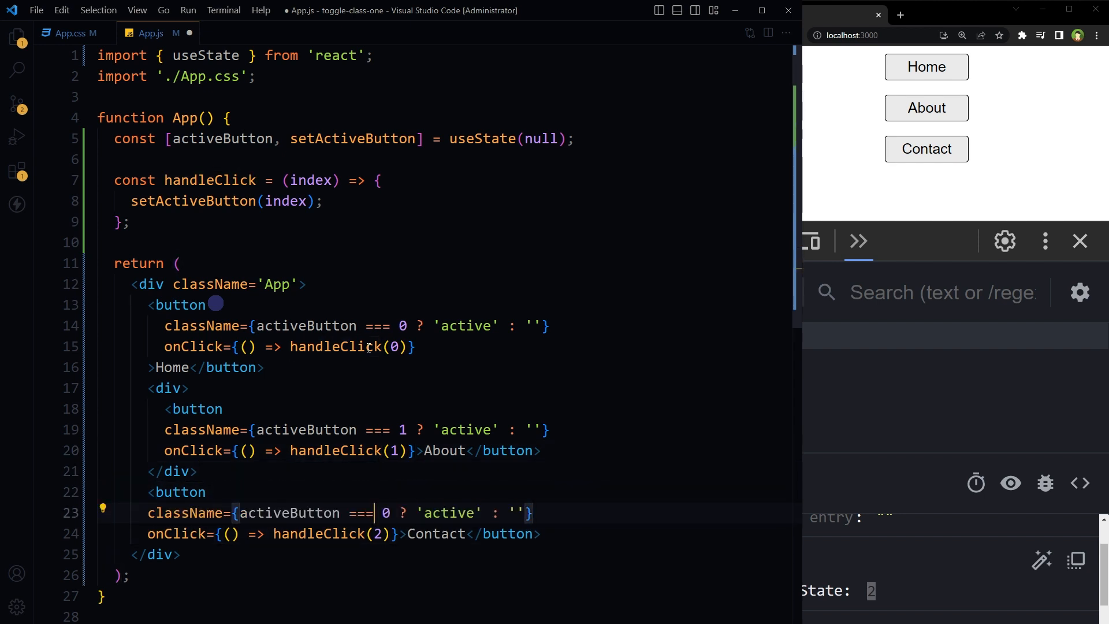
type("2")
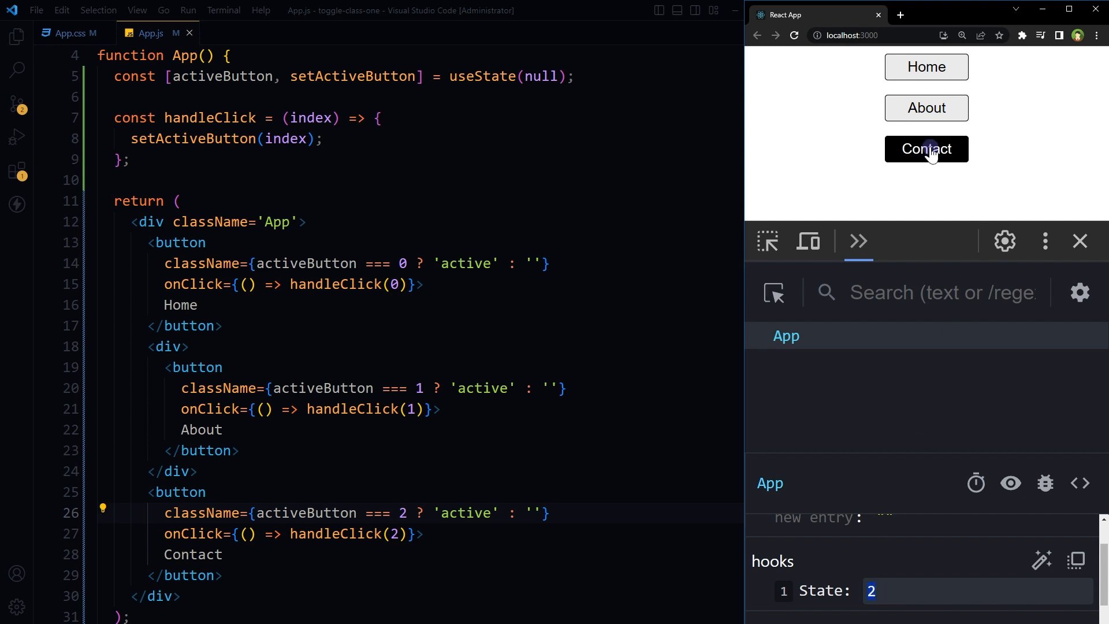
mouse_move(926, 67)
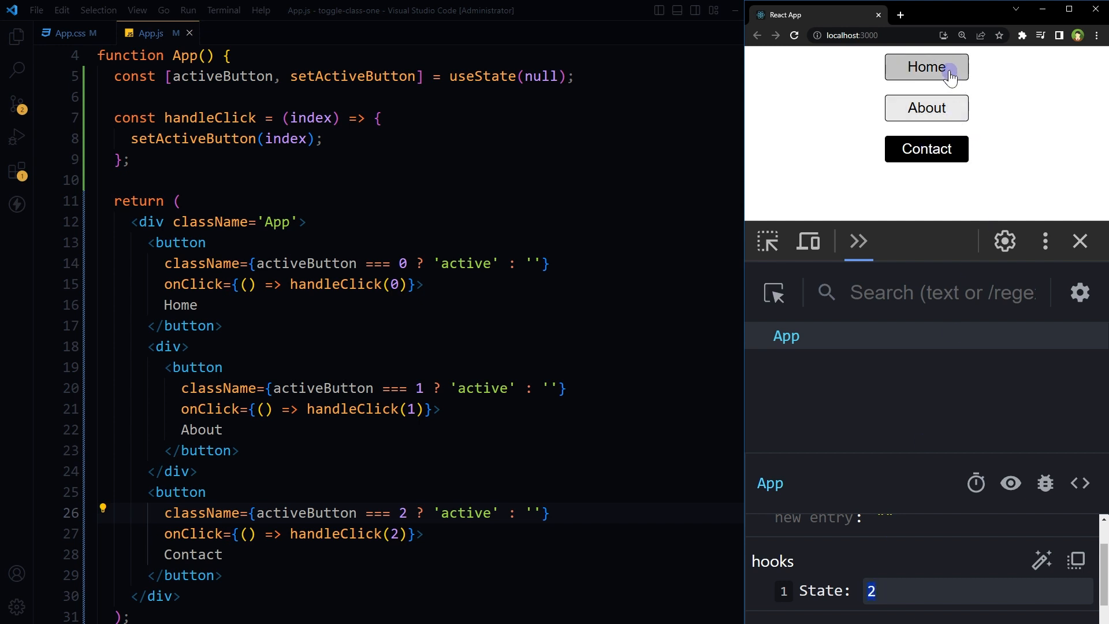
left_click(926, 66)
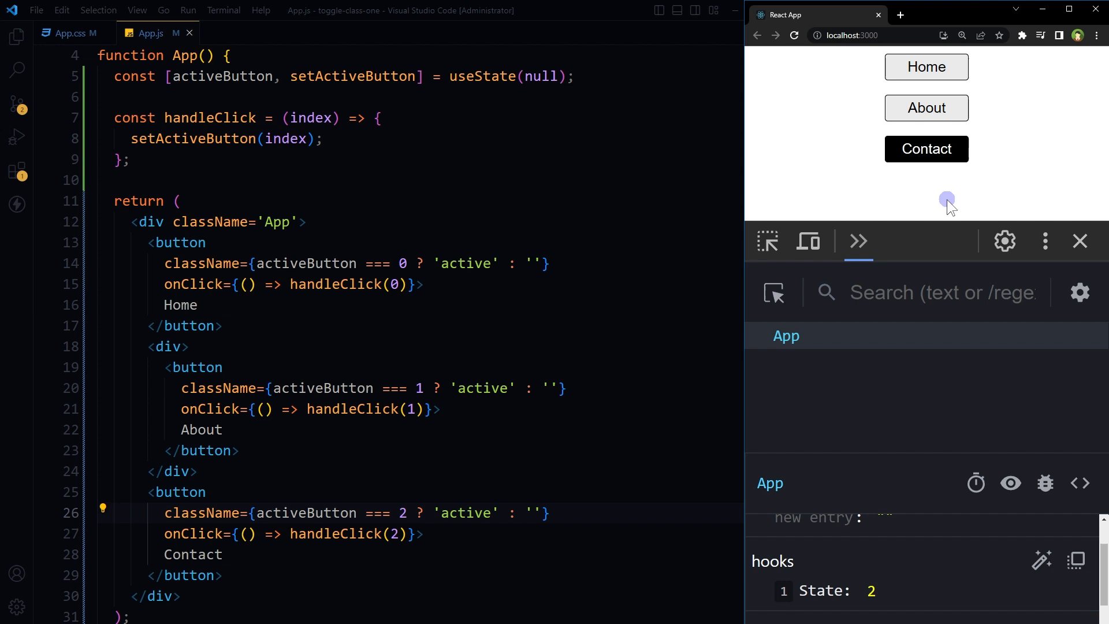
left_click(926, 107)
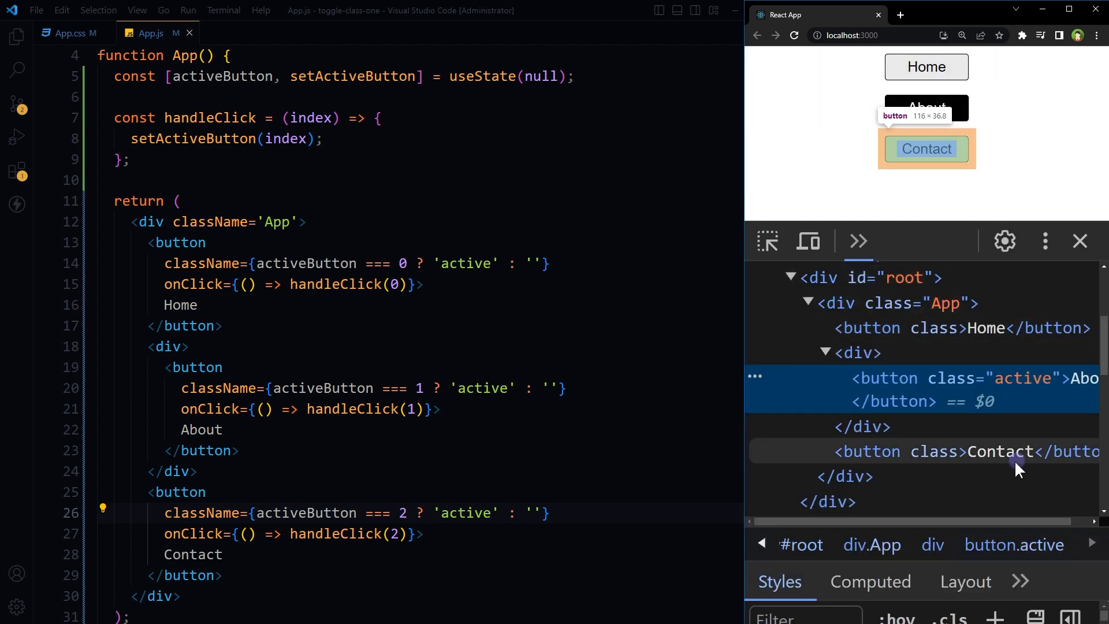
mouse_move(933, 352)
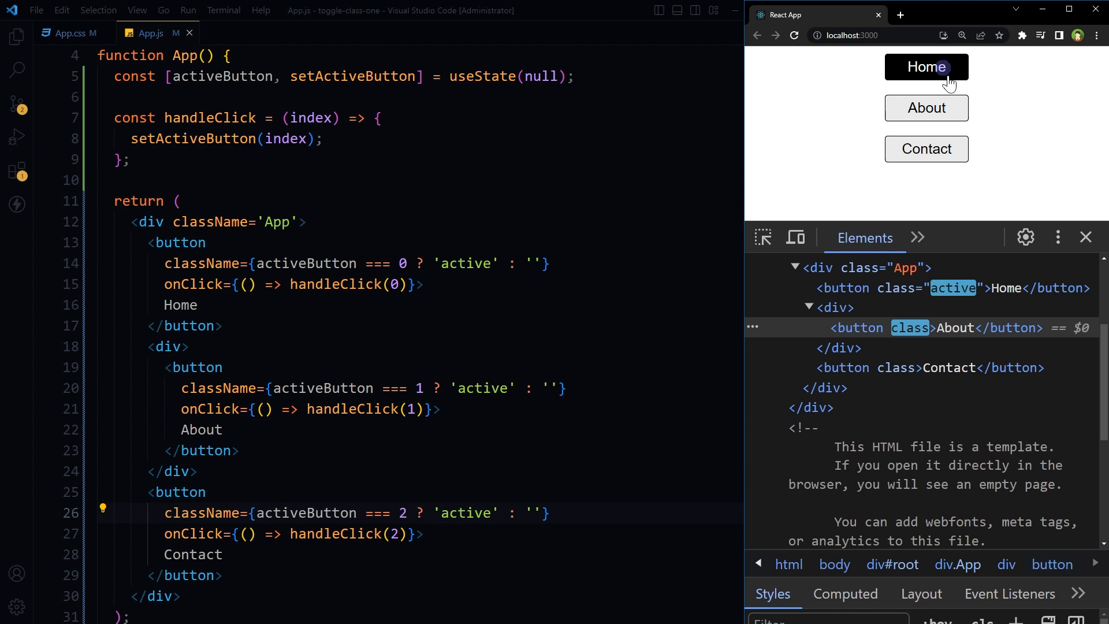
mouse_move(960, 287)
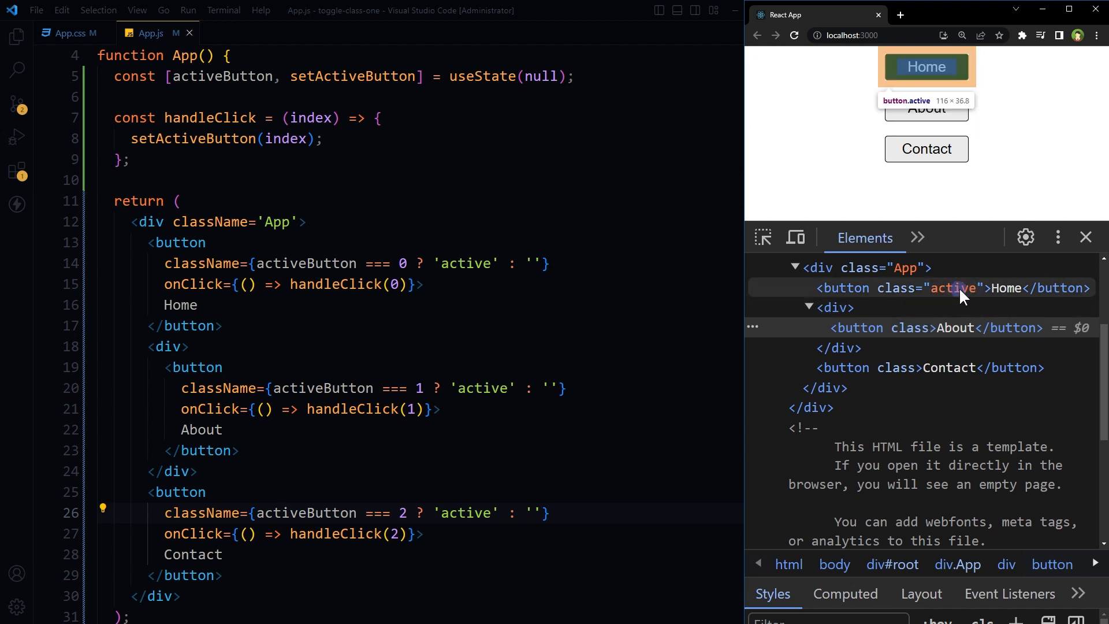
mouse_move(920, 328)
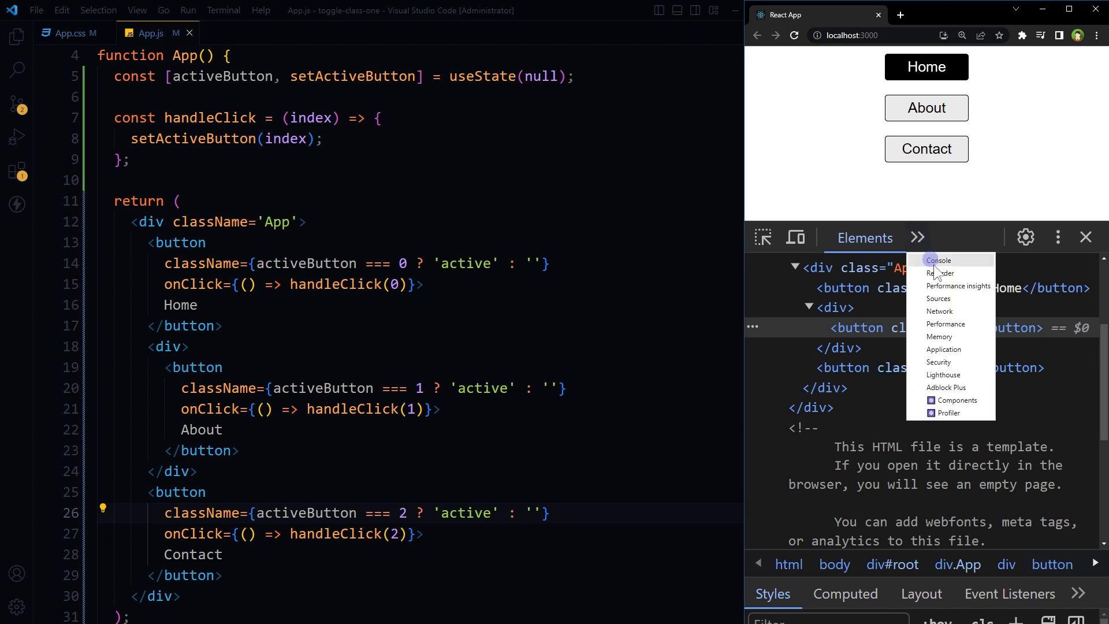
left_click(957, 400)
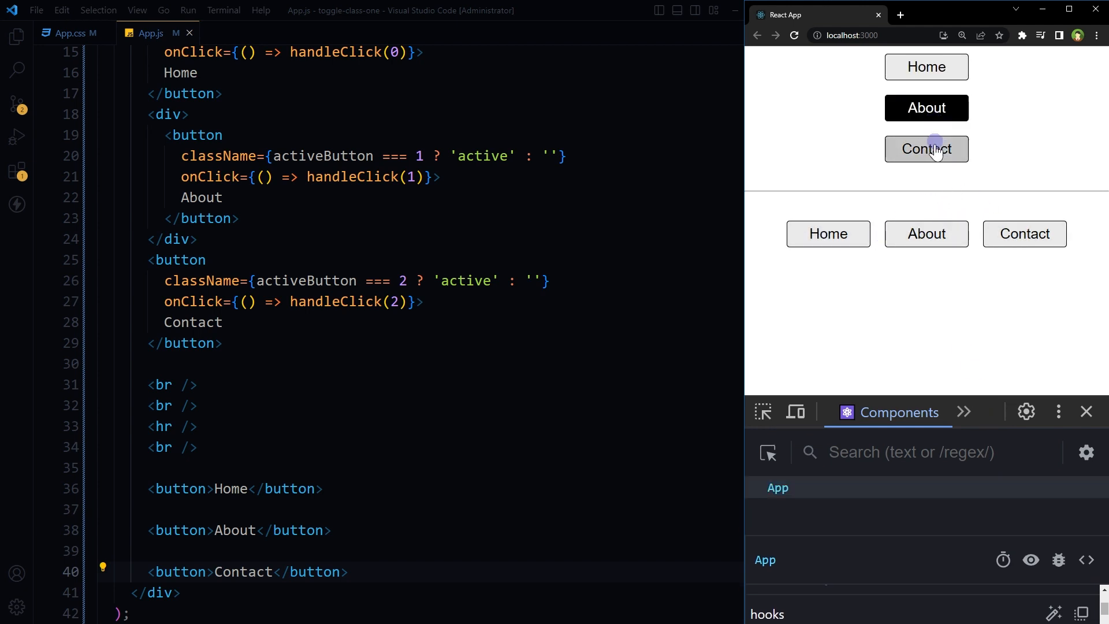
Click Contact in the running app's top menu and scroll down the page.
left_click(925, 66)
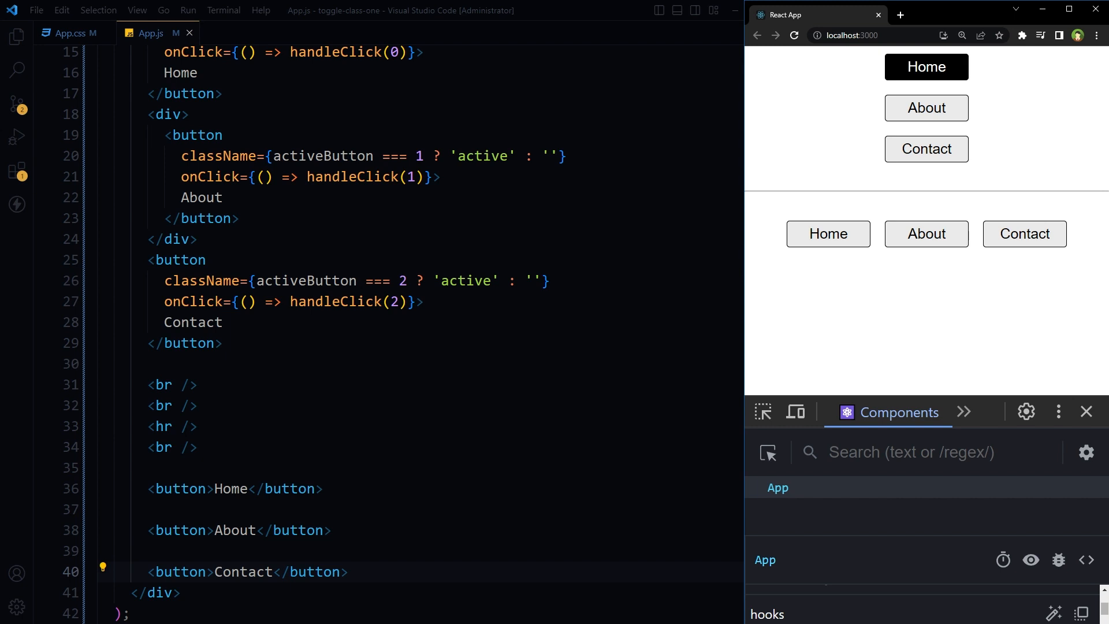
scroll("down", 3)
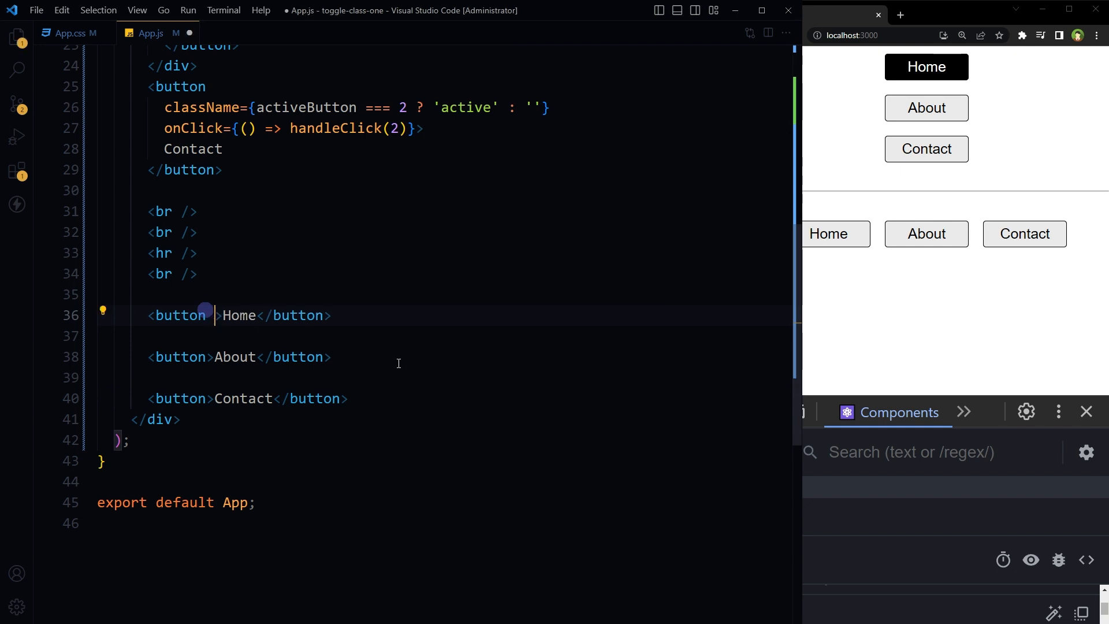
Paste the activeButton className props into the footer buttons and edit their index numbers.
type("className={activeButton === 0 ? 'active' : ''}")
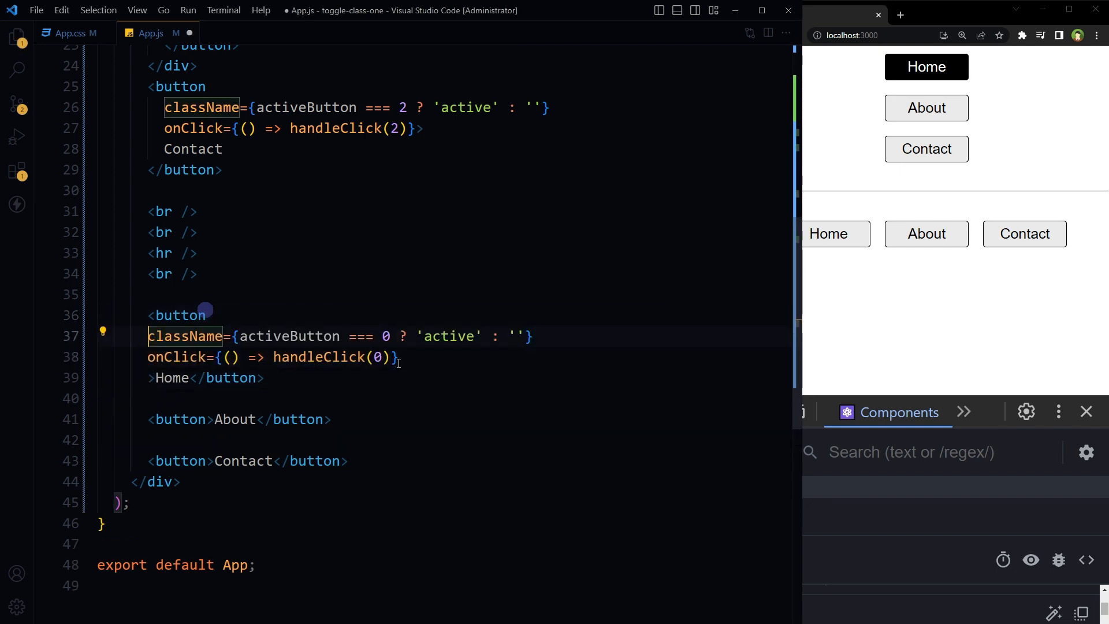
double_click(289, 336)
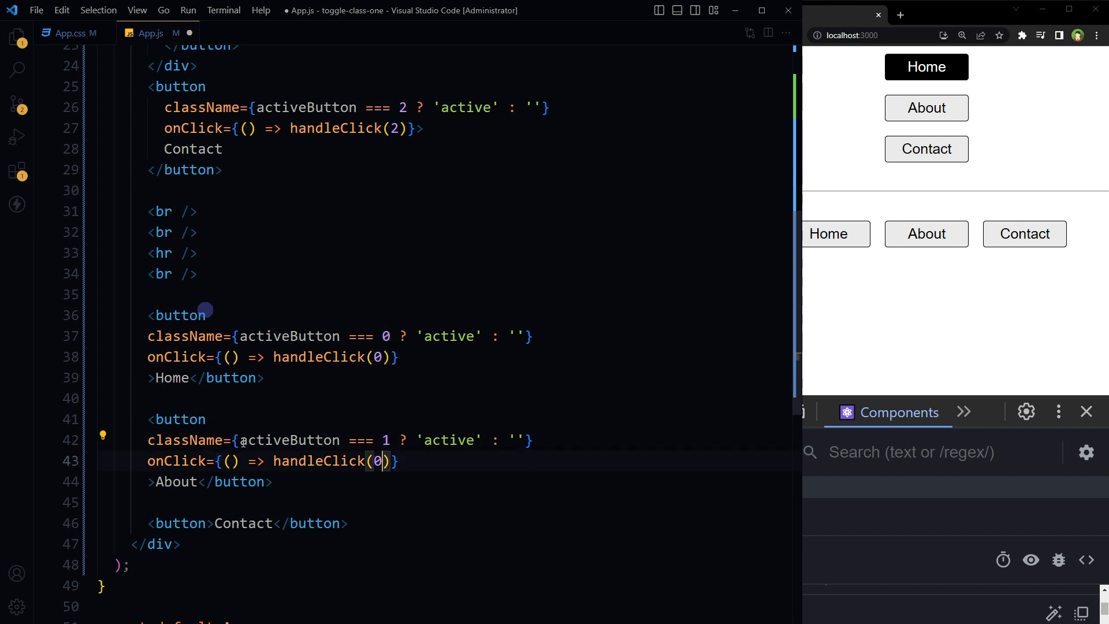
type("1")
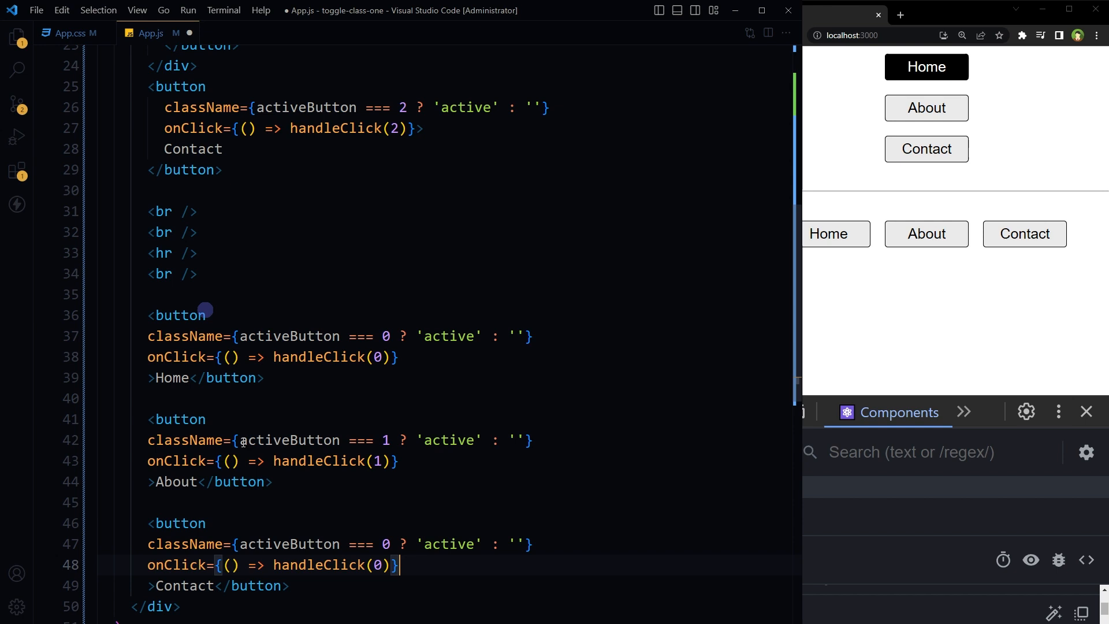
scroll("down", 3)
type("2")
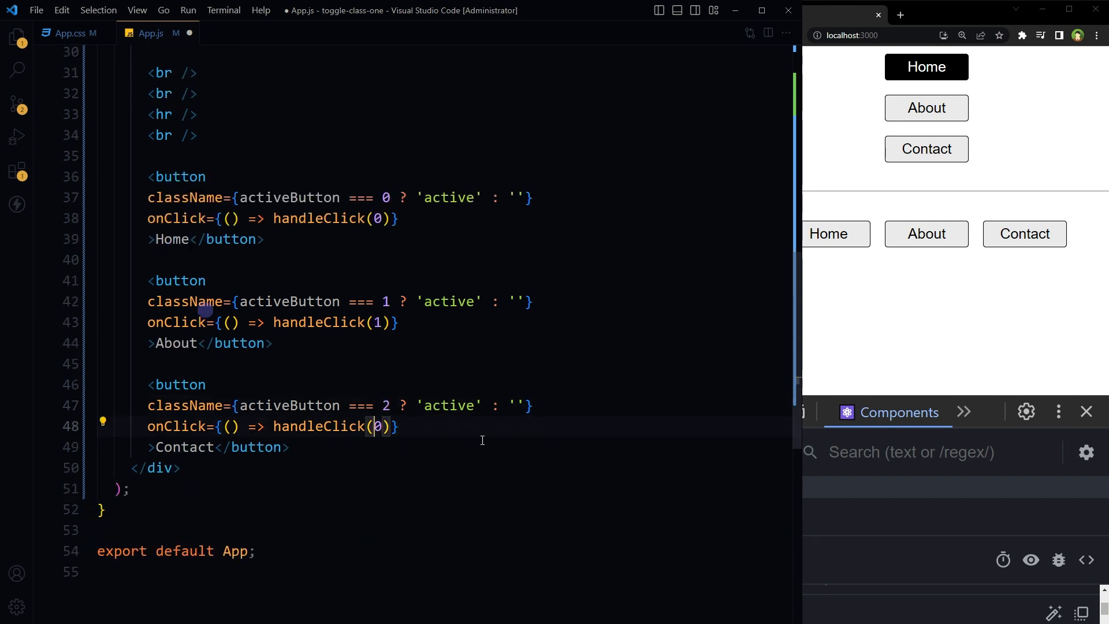
type("3")
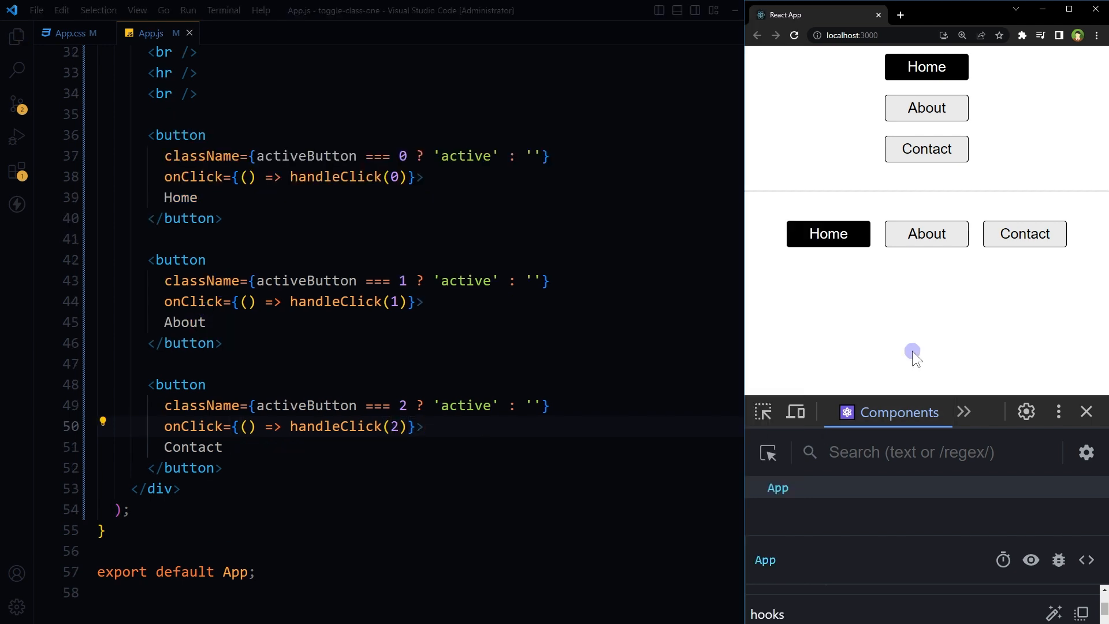
Click About in the running app so both header and footer menus highlight About.
left_click(1023, 234)
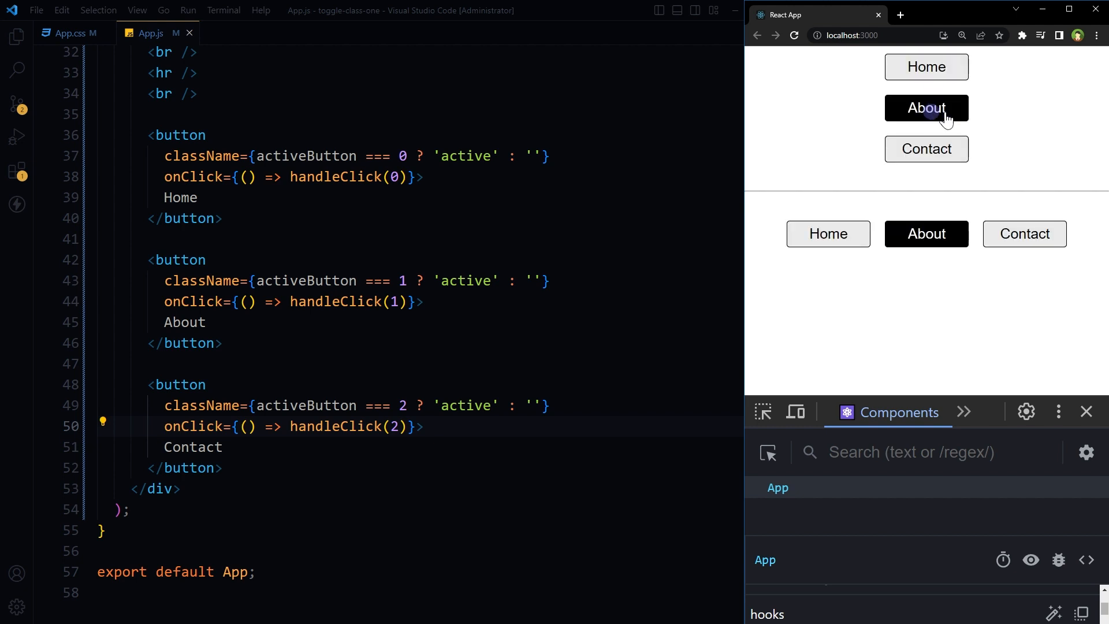
mouse_move(1002, 116)
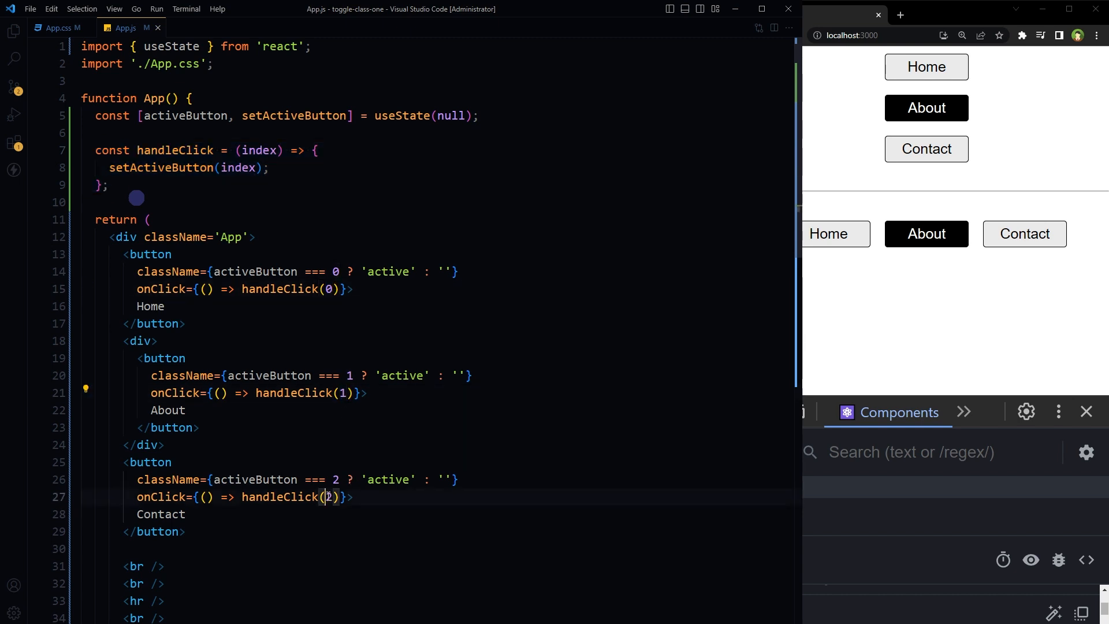
double_click(184, 116)
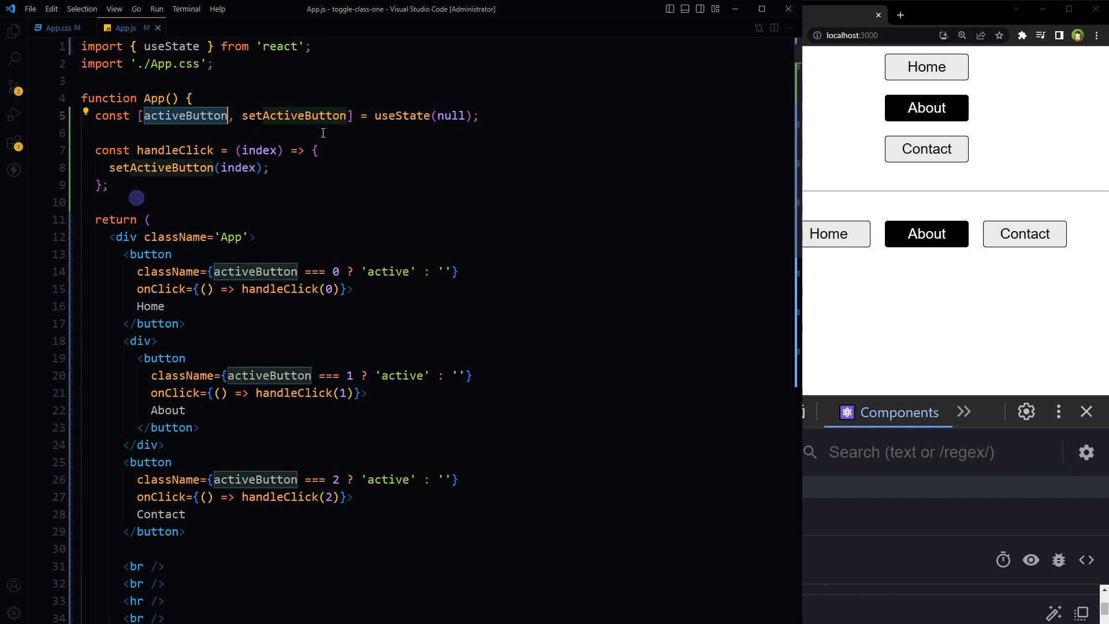
left_click(481, 116)
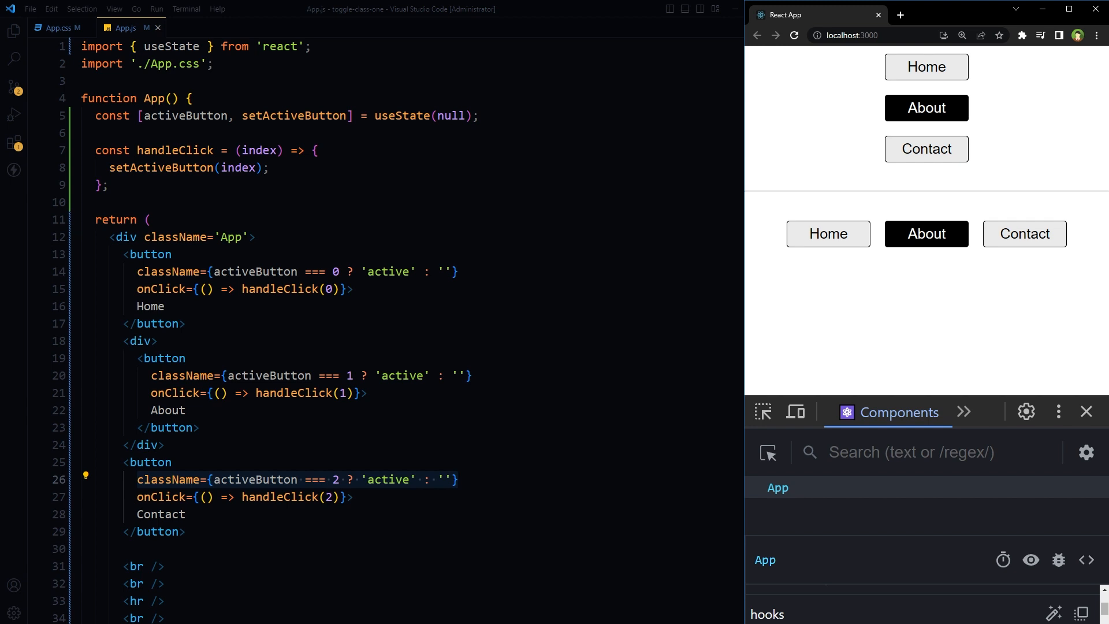
left_click(554, 311)
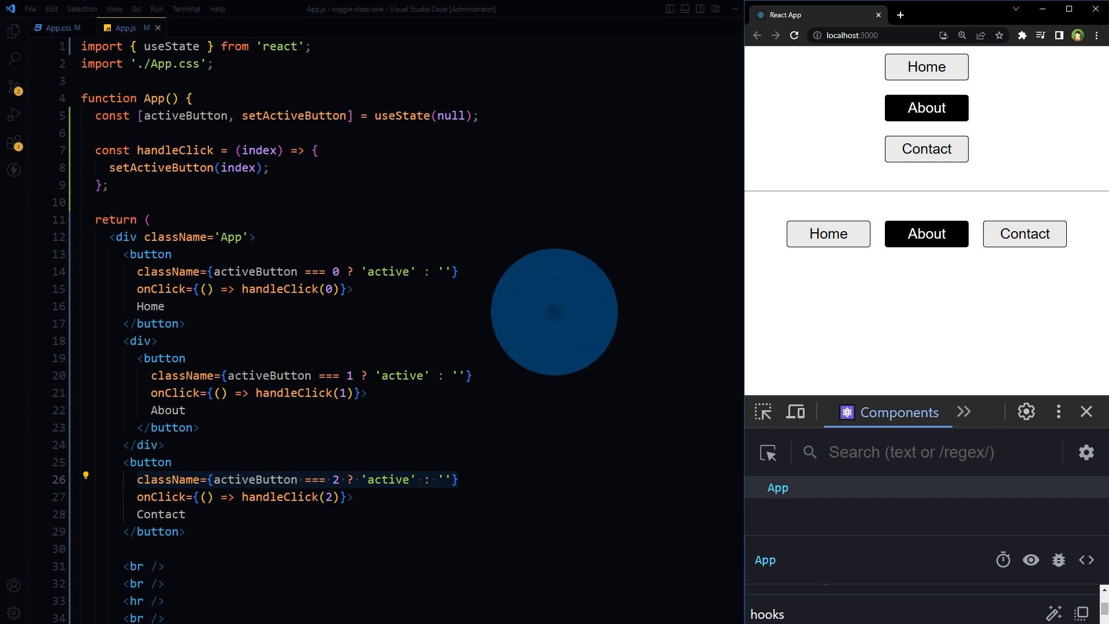